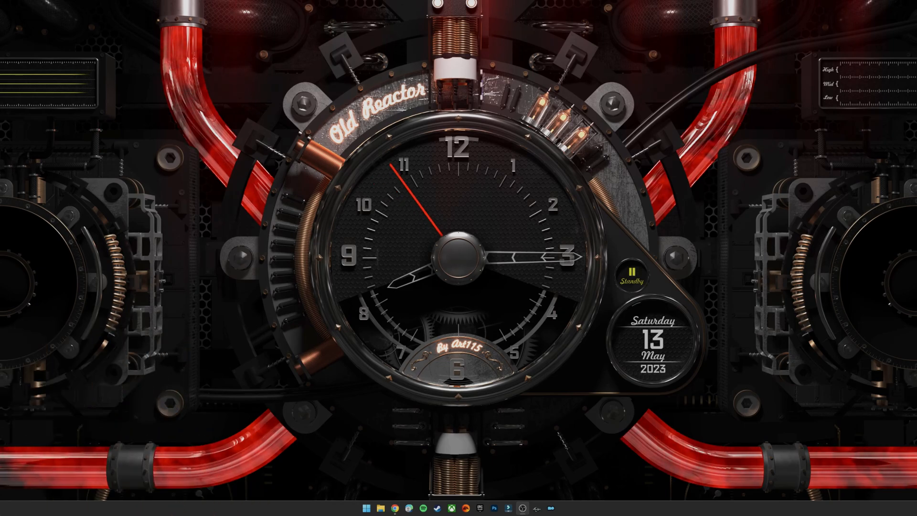
Launch File Explorer from the taskbar.
{"action": "left_click", "coordinate": [379, 507]}
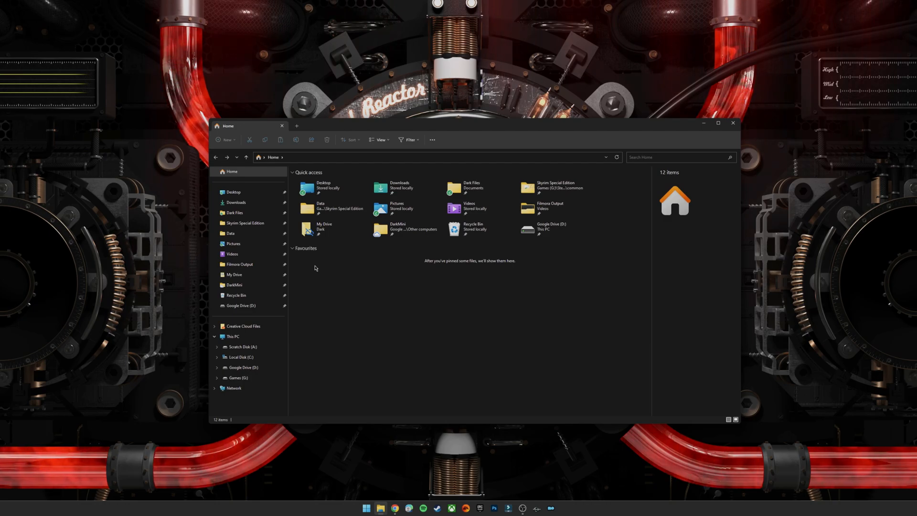
{"action": "mouse_move", "coordinate": [334, 279]}
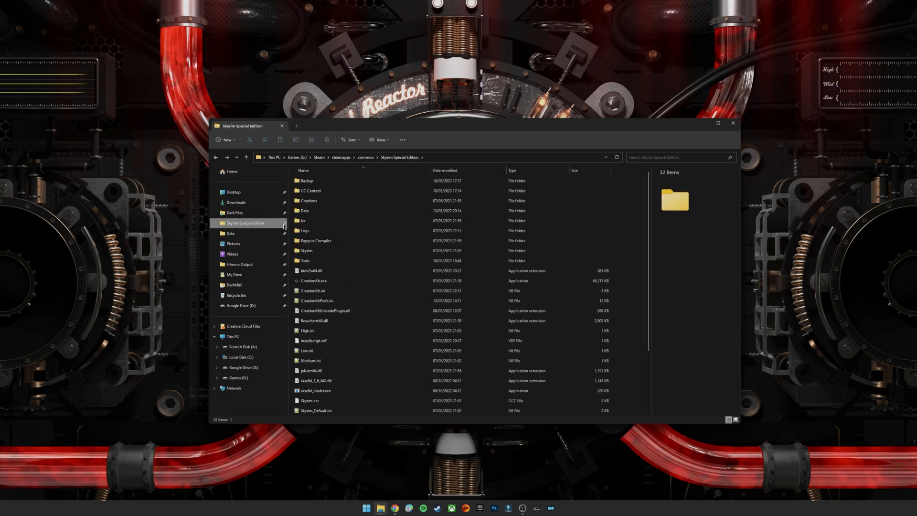
Check Scripts.zip inside the game's Data folder, then bring Mod Organizer 2 to the front.
{"action": "double_click", "coordinate": [304, 211]}
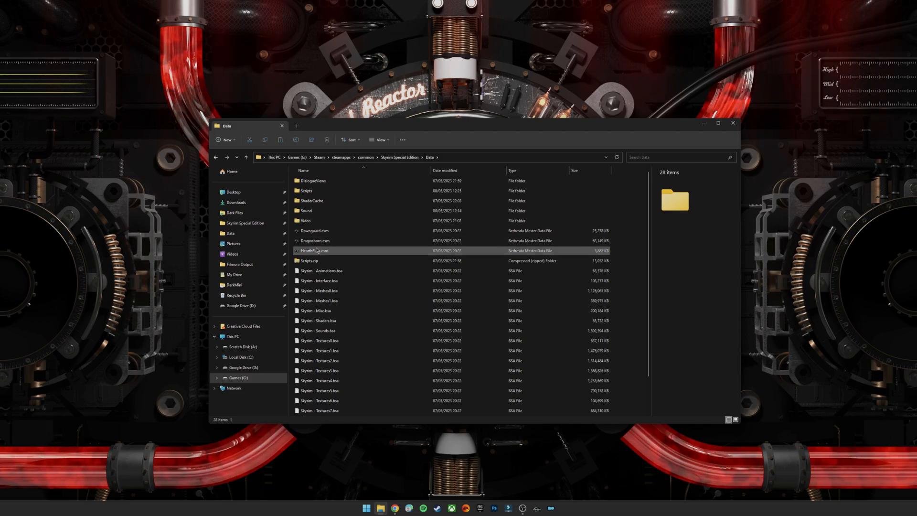
{"action": "left_click", "coordinate": [309, 260]}
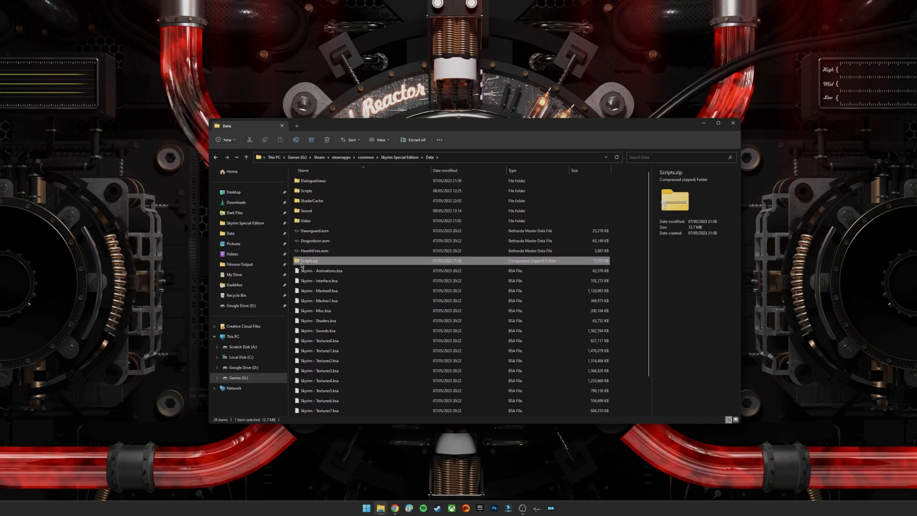
{"action": "mouse_move", "coordinate": [313, 260]}
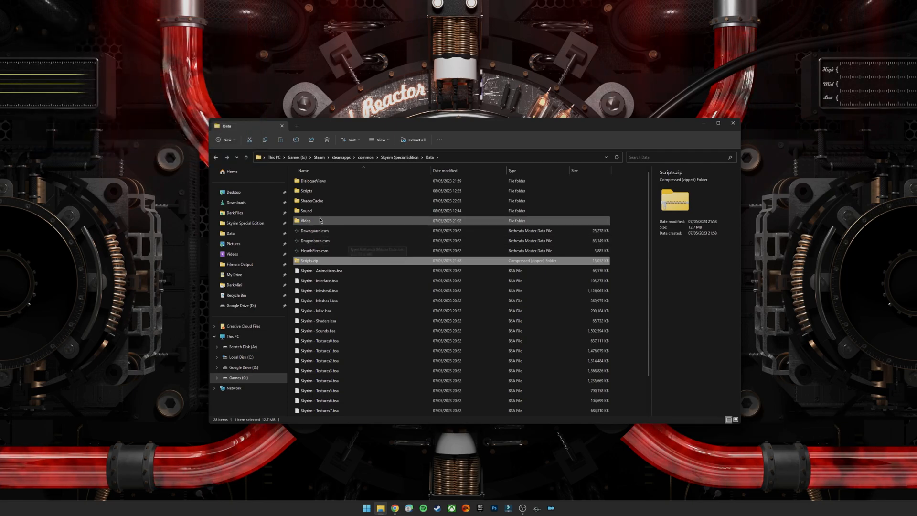
{"action": "mouse_move", "coordinate": [367, 232]}
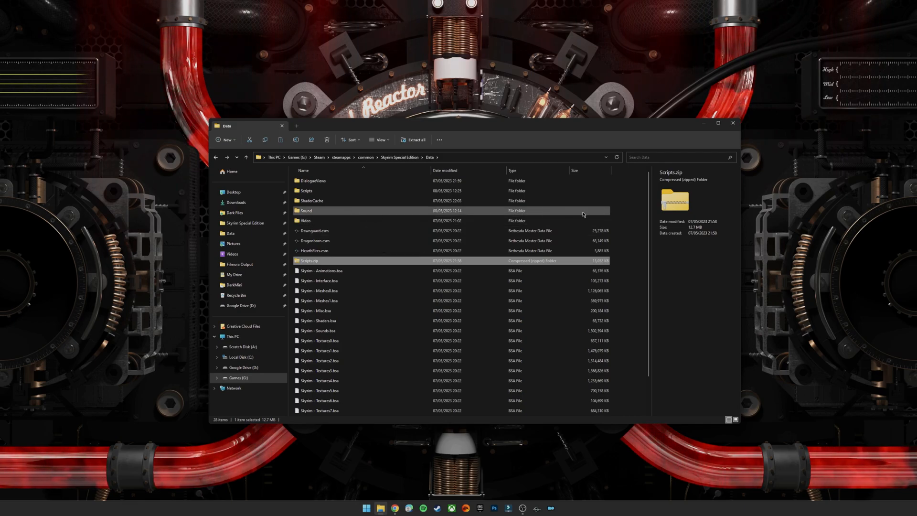
{"action": "left_click", "coordinate": [624, 214]}
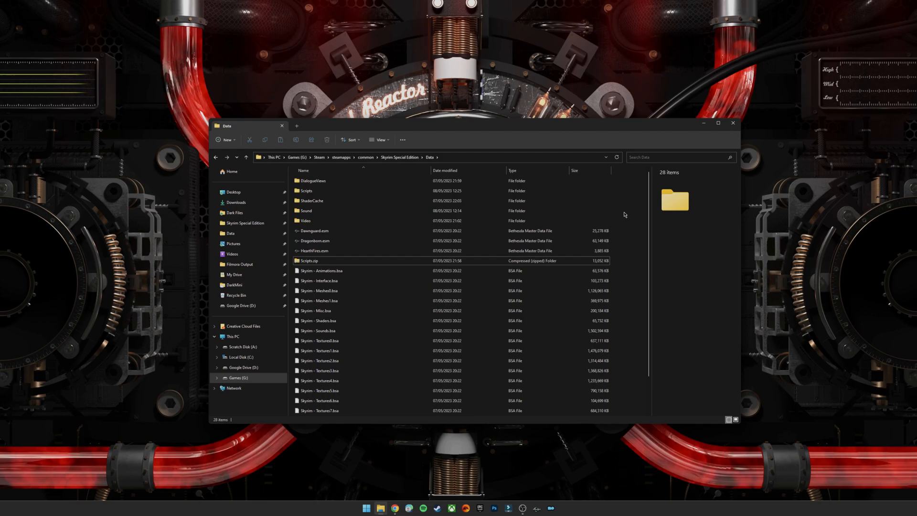
{"action": "left_click", "coordinate": [320, 261]}
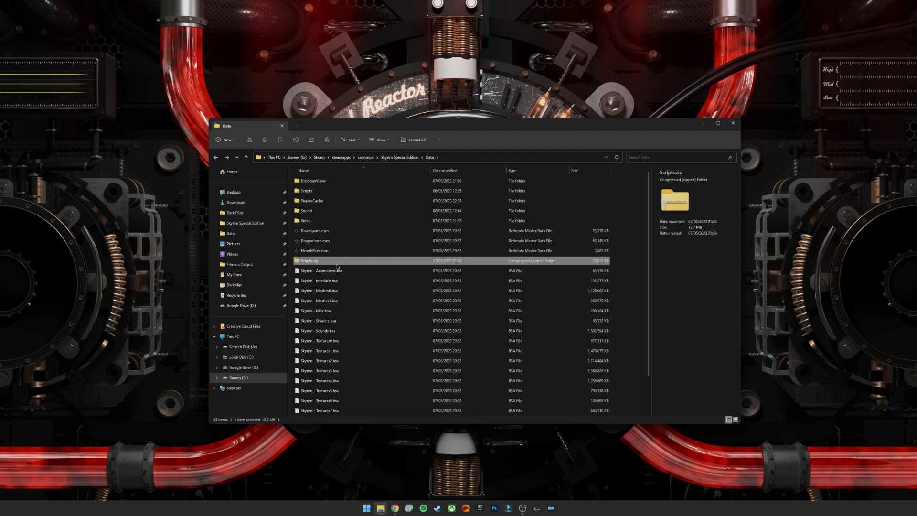
{"action": "mouse_move", "coordinate": [339, 264]}
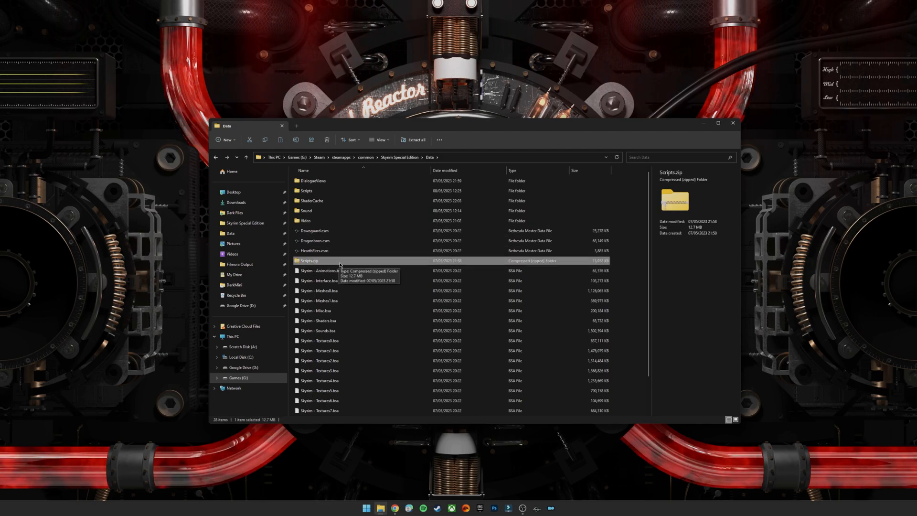
{"action": "left_click", "coordinate": [627, 260]}
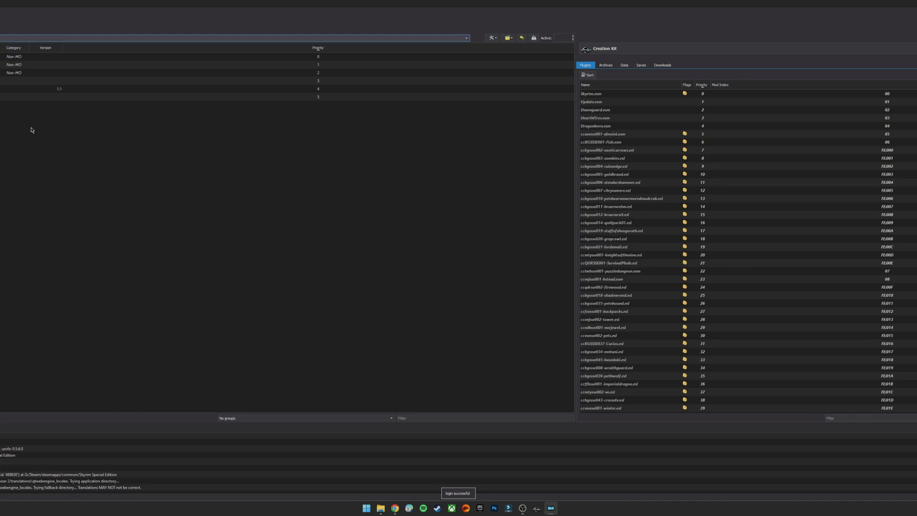
Start Install Mod and load Scripts.zip from Skyrim Special Edition\Data.
{"action": "left_click", "coordinate": [26, 22]}
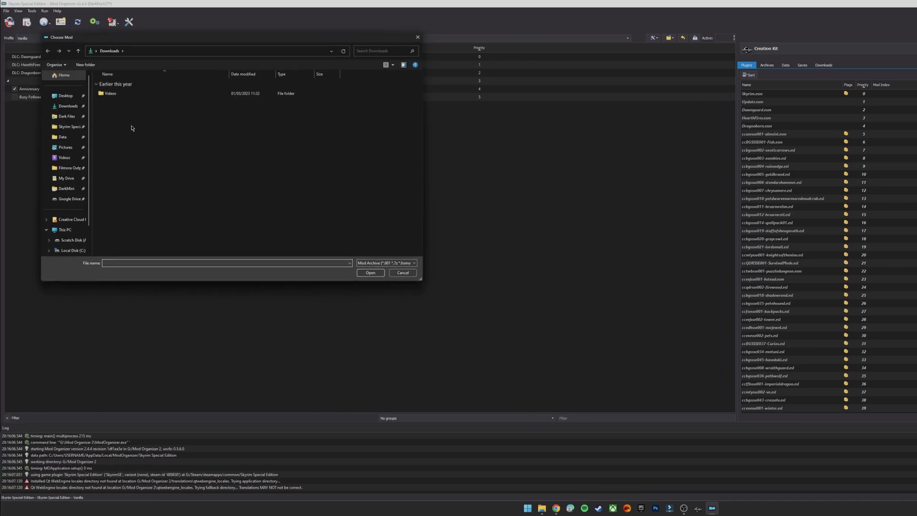
{"action": "left_click", "coordinate": [71, 126]}
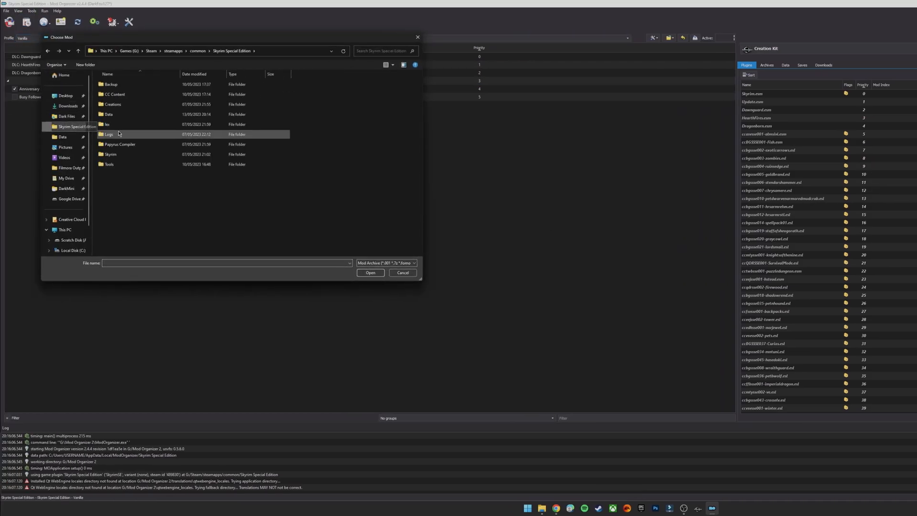
{"action": "double_click", "coordinate": [108, 114]}
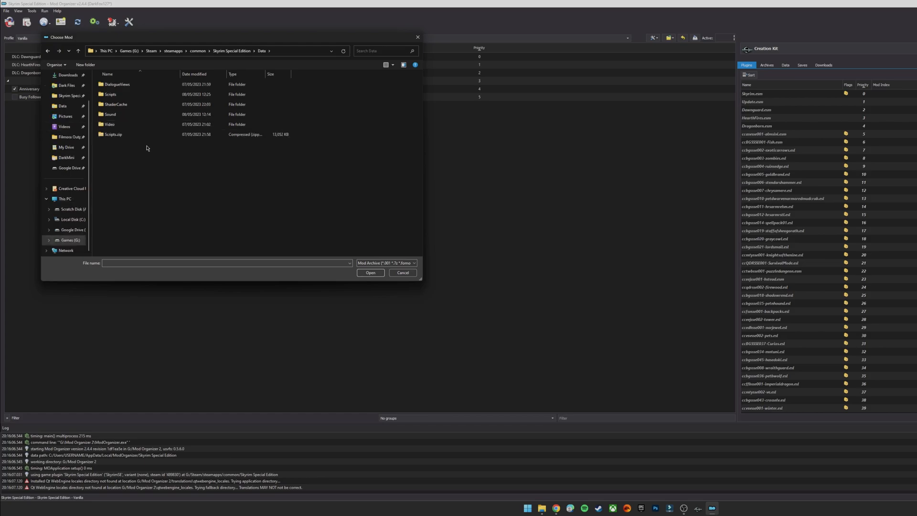
{"action": "left_click", "coordinate": [113, 134]}
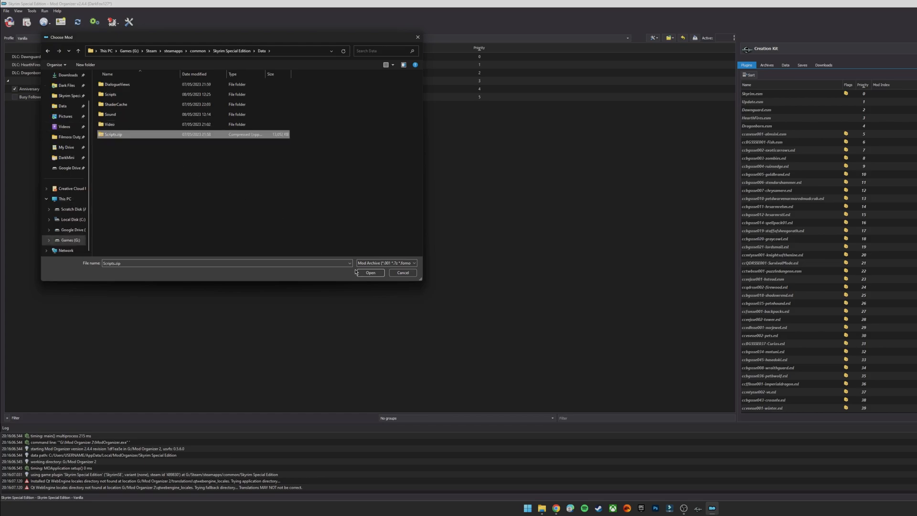
{"action": "left_click", "coordinate": [369, 273]}
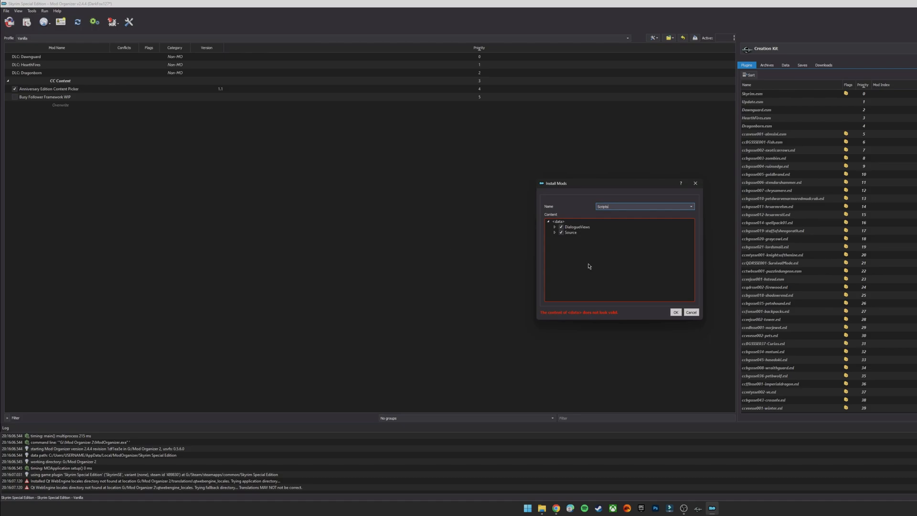
{"action": "mouse_move", "coordinate": [613, 264]}
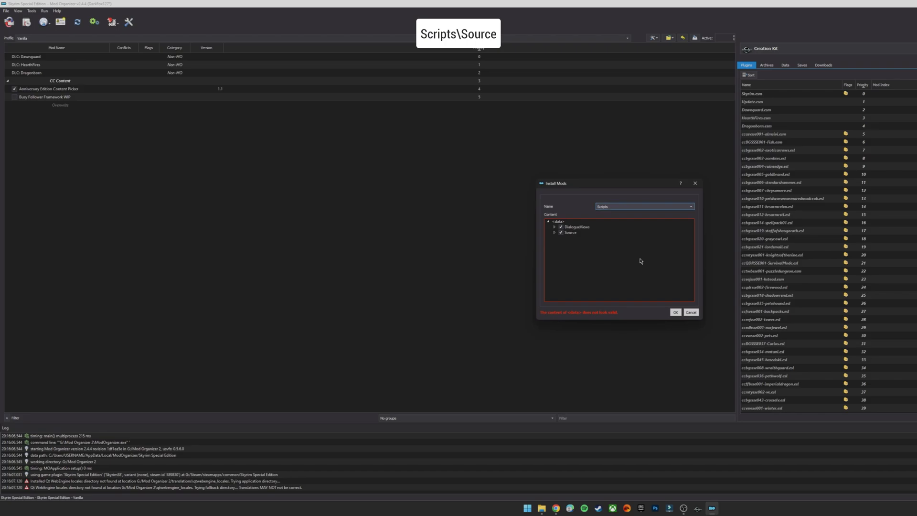
Expand Source\Scripts in the archive tree to see the .psc files and confirm the install.
{"action": "left_click", "coordinate": [570, 232]}
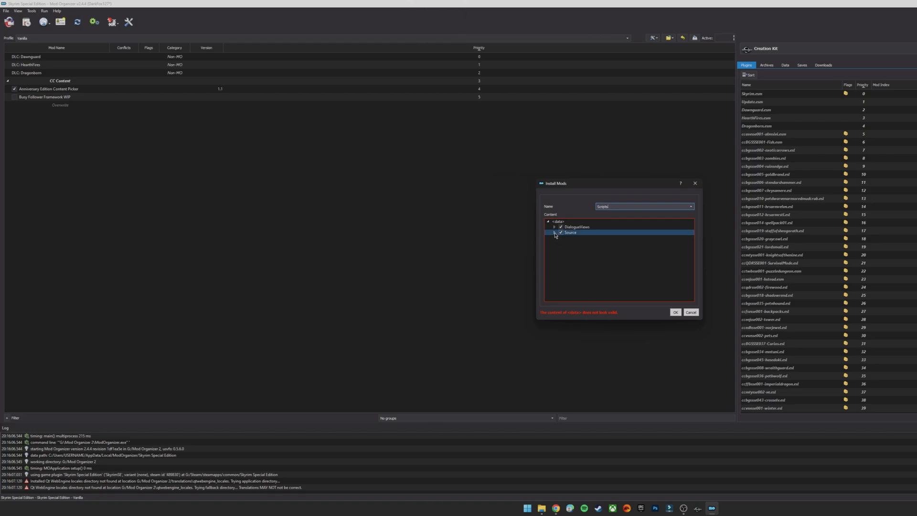
{"action": "left_click", "coordinate": [555, 232]}
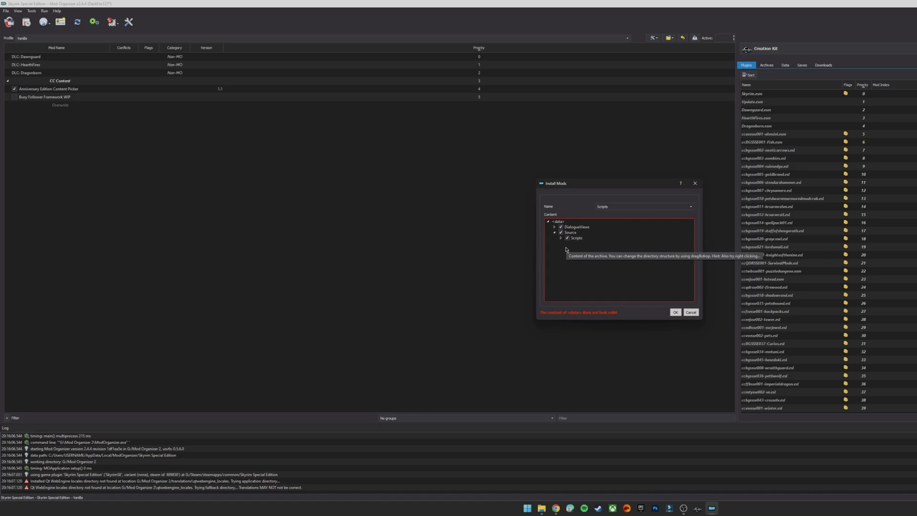
{"action": "mouse_move", "coordinate": [565, 249]}
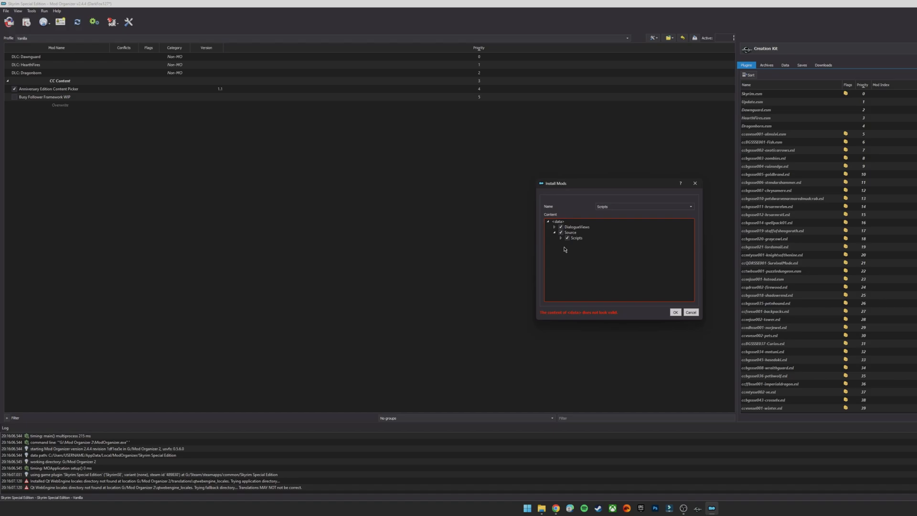
{"action": "mouse_move", "coordinate": [575, 237]}
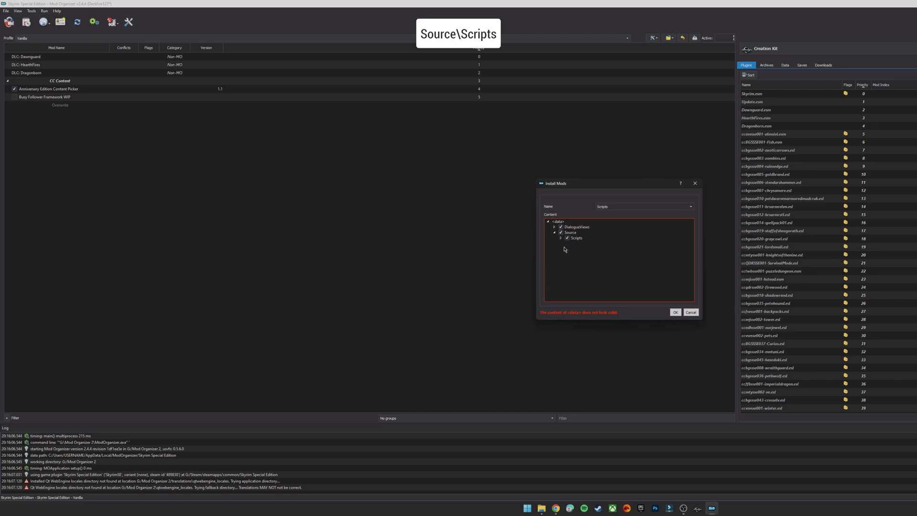
{"action": "mouse_move", "coordinate": [562, 245]}
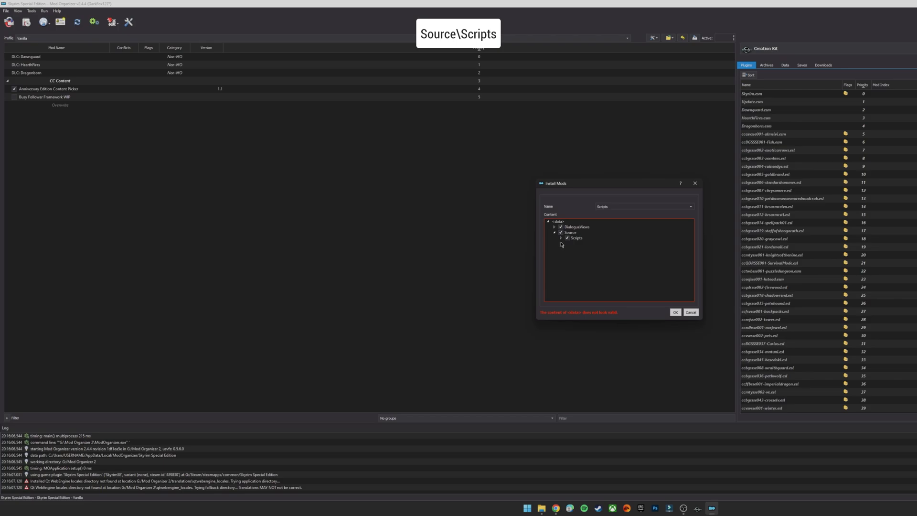
{"action": "left_click", "coordinate": [575, 237]}
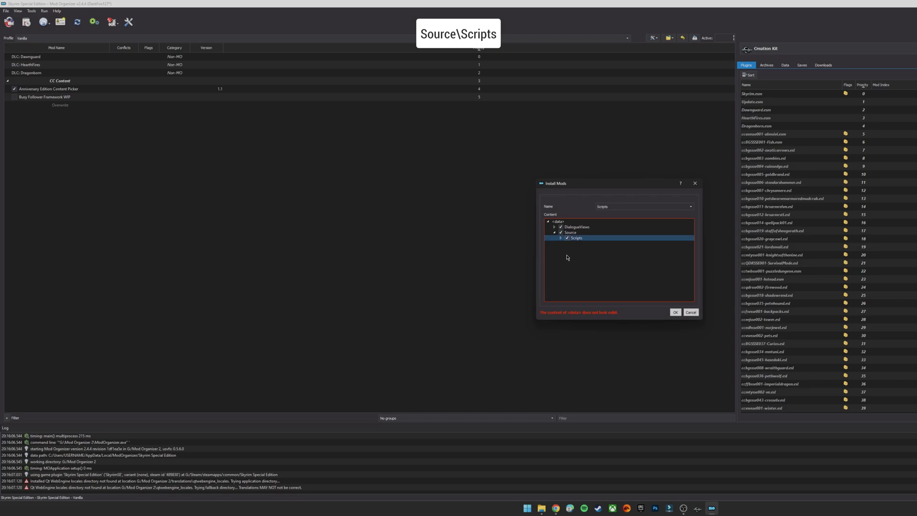
{"action": "left_click", "coordinate": [561, 238]}
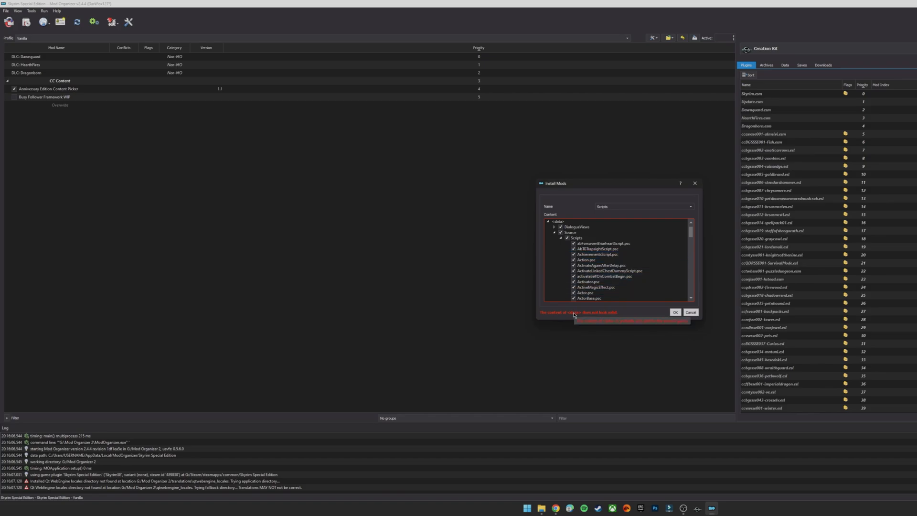
{"action": "left_click", "coordinate": [675, 312]}
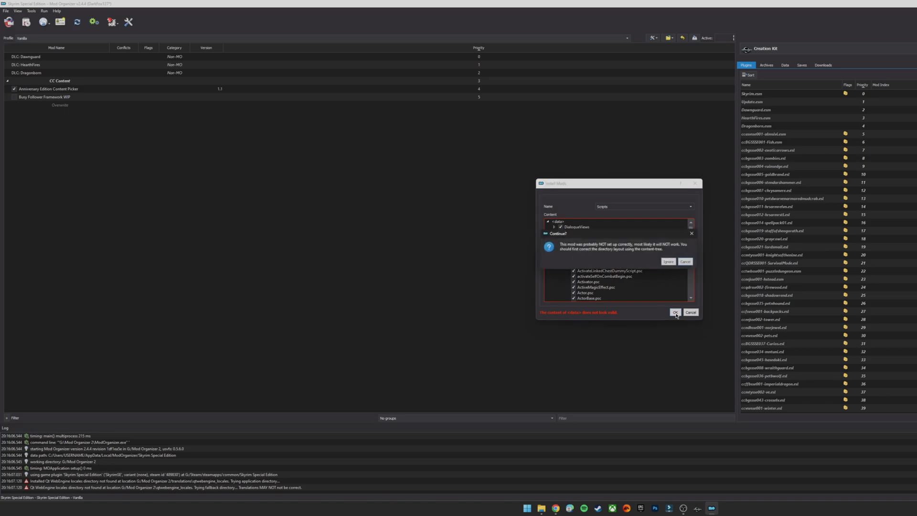
Install anyway despite the setup warning so the Scripts mod is listed.
{"action": "left_click", "coordinate": [675, 312]}
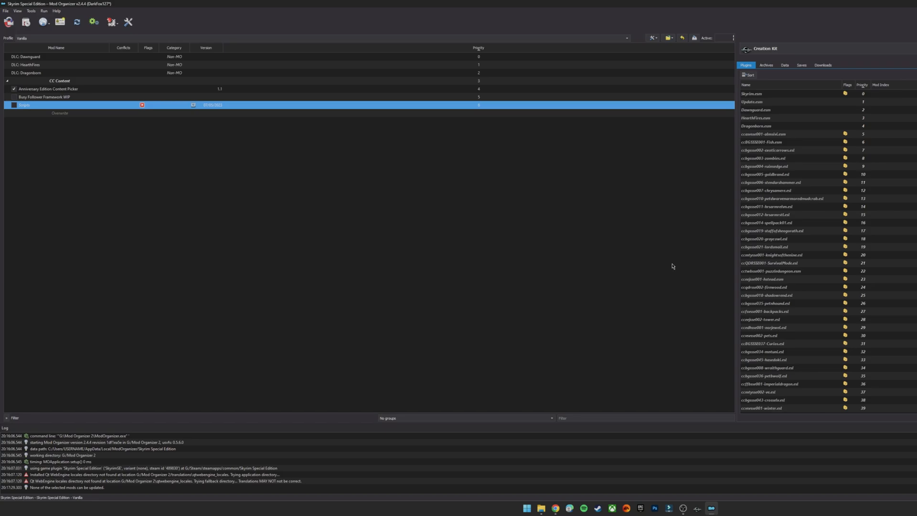
{"action": "mouse_move", "coordinate": [395, 229]}
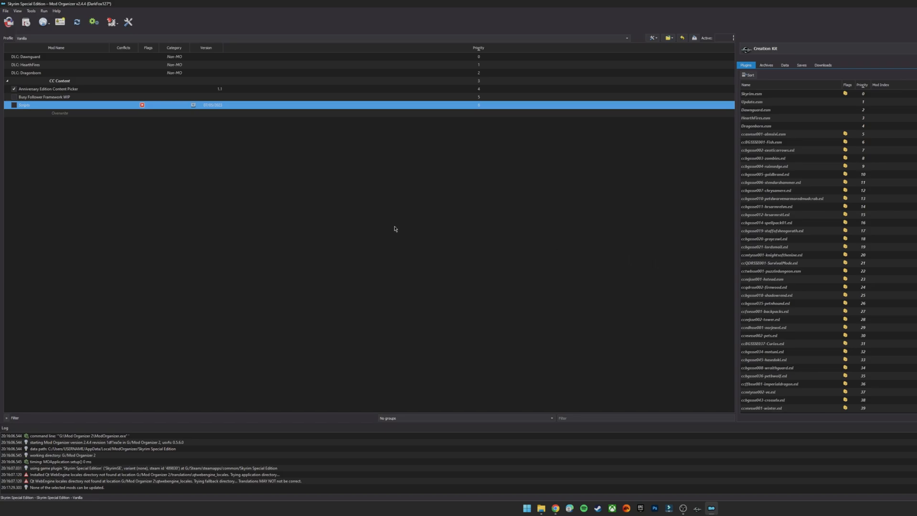
{"action": "mouse_move", "coordinate": [63, 106]}
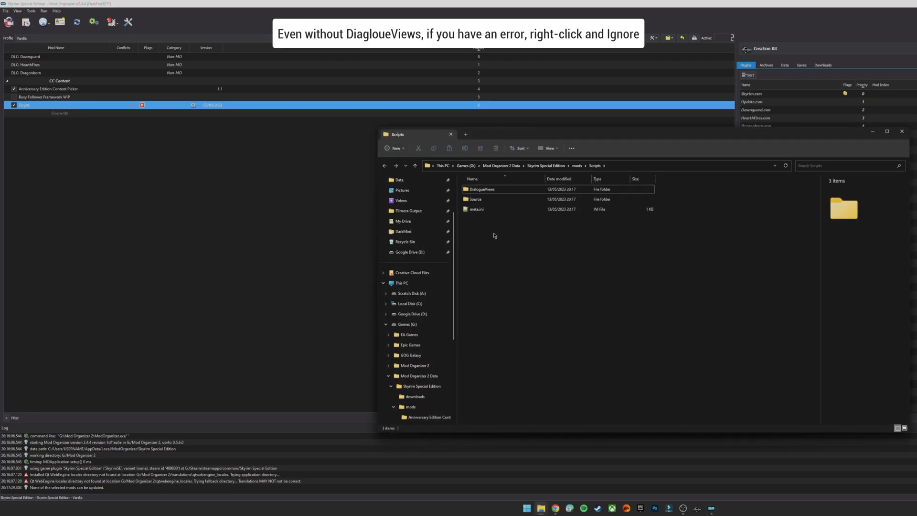
Browse the Scripts mod's Source folder and scroll through its .psc files.
{"action": "left_click", "coordinate": [476, 198]}
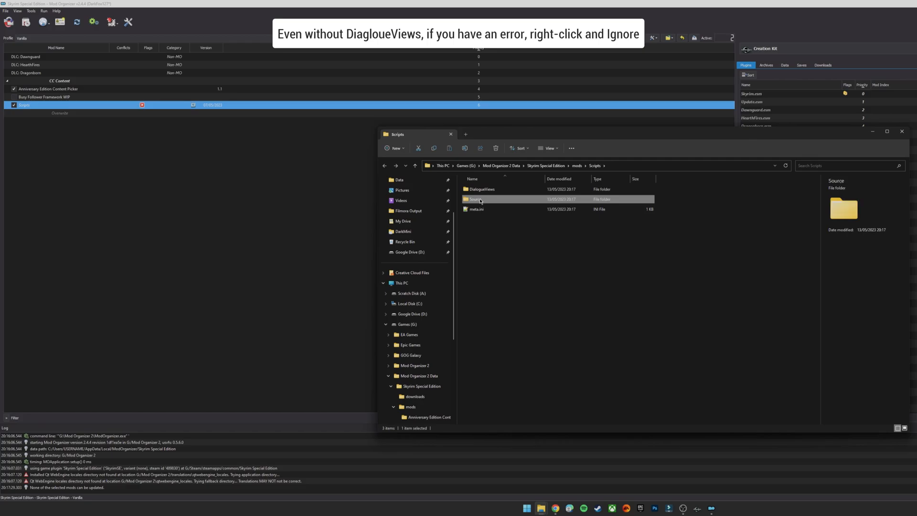
{"action": "double_click", "coordinate": [476, 209]}
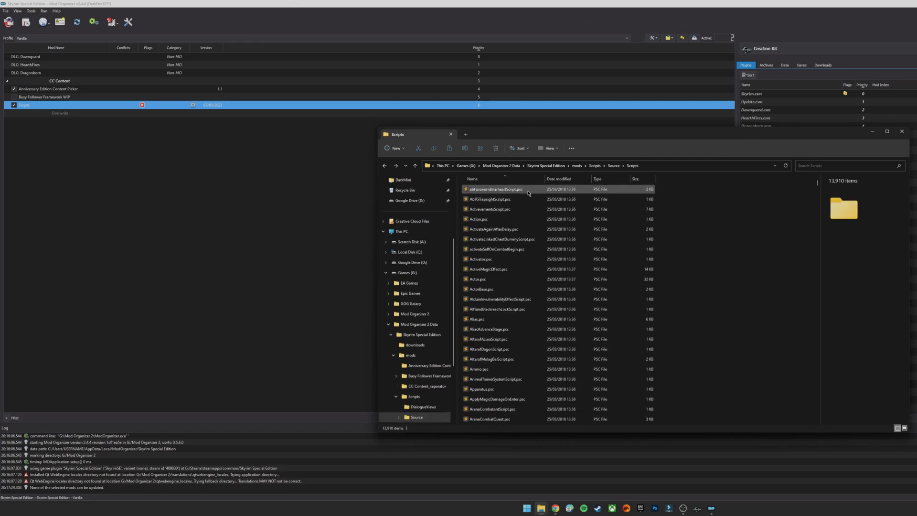
{"action": "scroll", "scroll_direction": "down", "scroll_amount": 3}
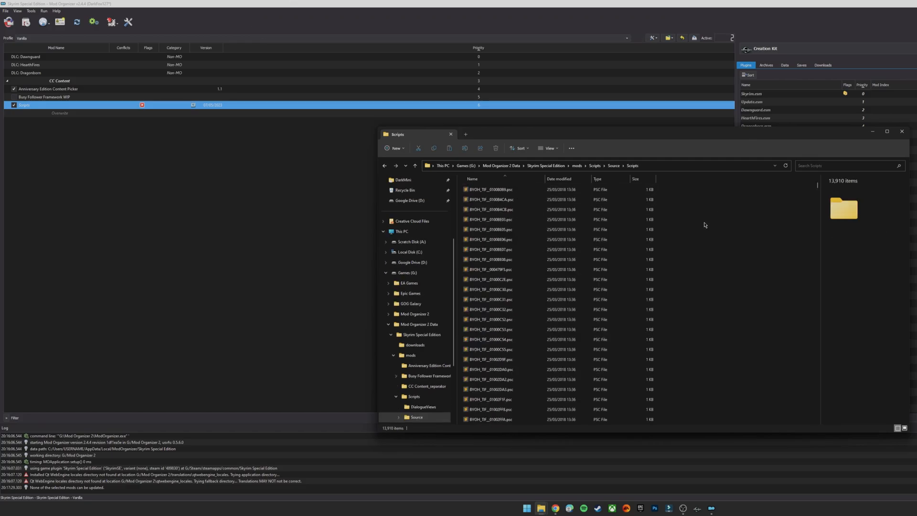
{"action": "scroll", "scroll_direction": "down", "scroll_amount": 3}
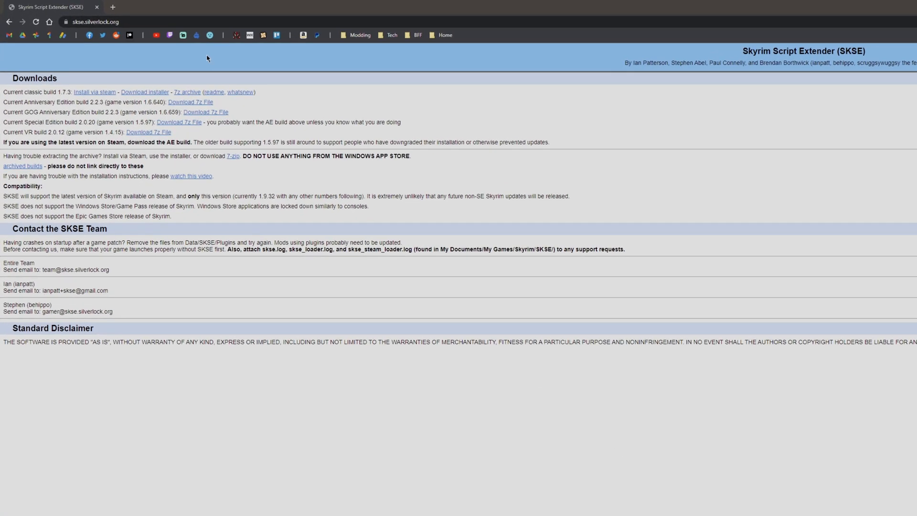
{"action": "mouse_move", "coordinate": [214, 65]}
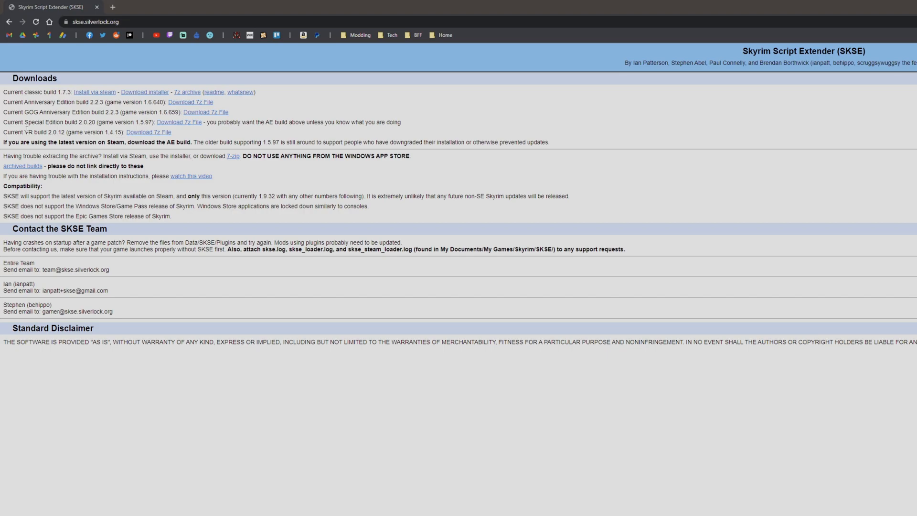
{"action": "mouse_move", "coordinate": [173, 445]}
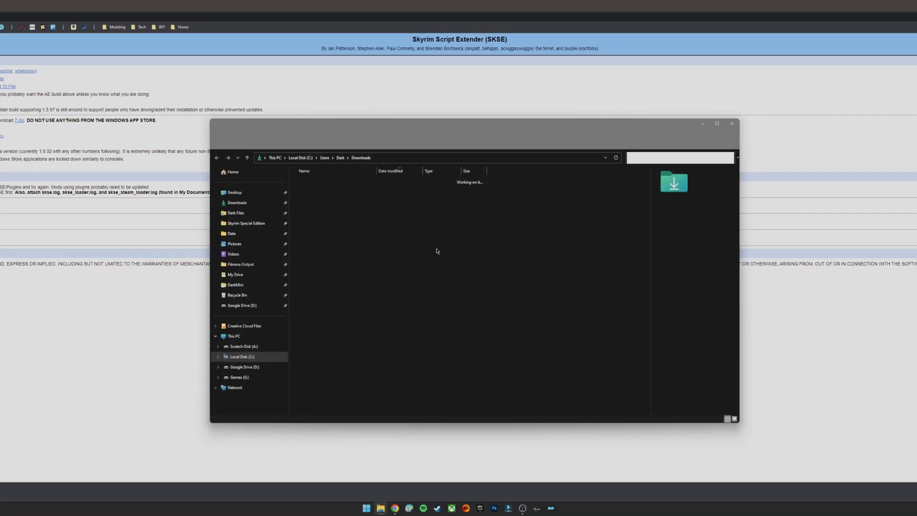
Extract the SKSE 7z into its own skse64_2_02_03 folder and inspect its Data\Scripts contents.
{"action": "right_click", "coordinate": [313, 189]}
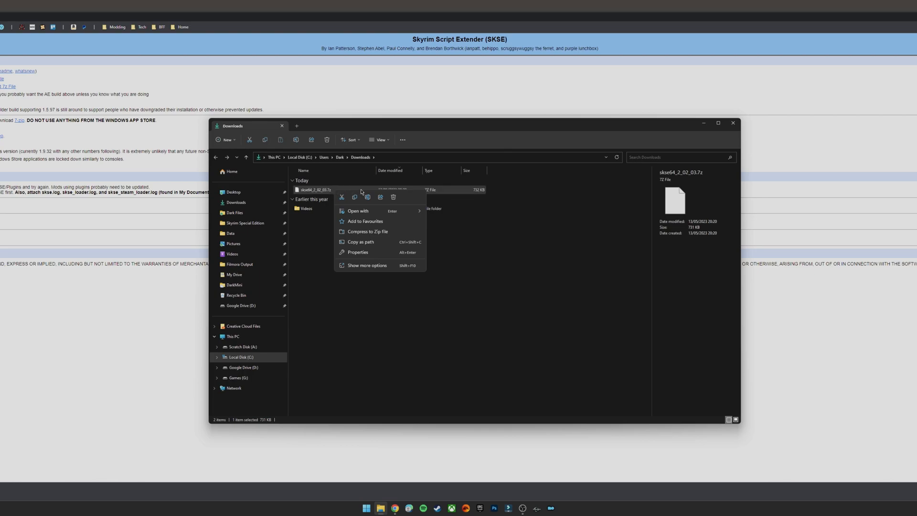
{"action": "left_click", "coordinate": [367, 265]}
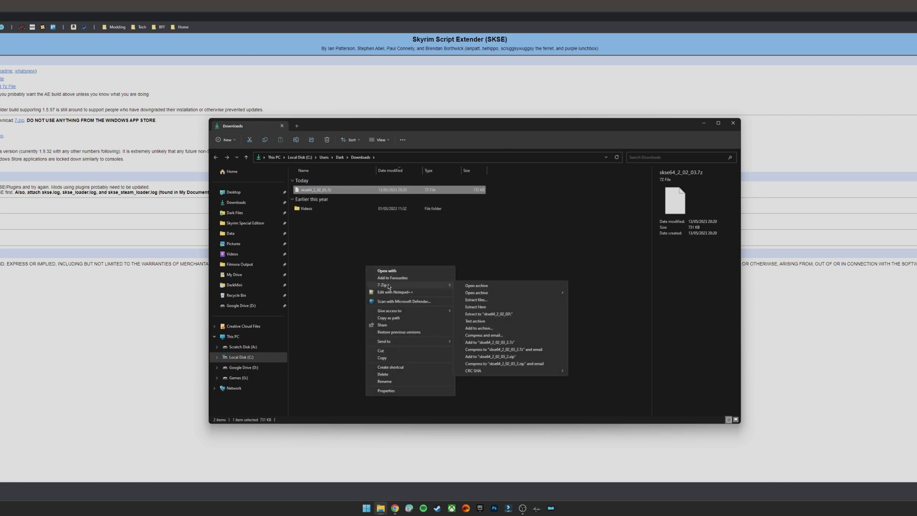
{"action": "left_click", "coordinate": [434, 260]}
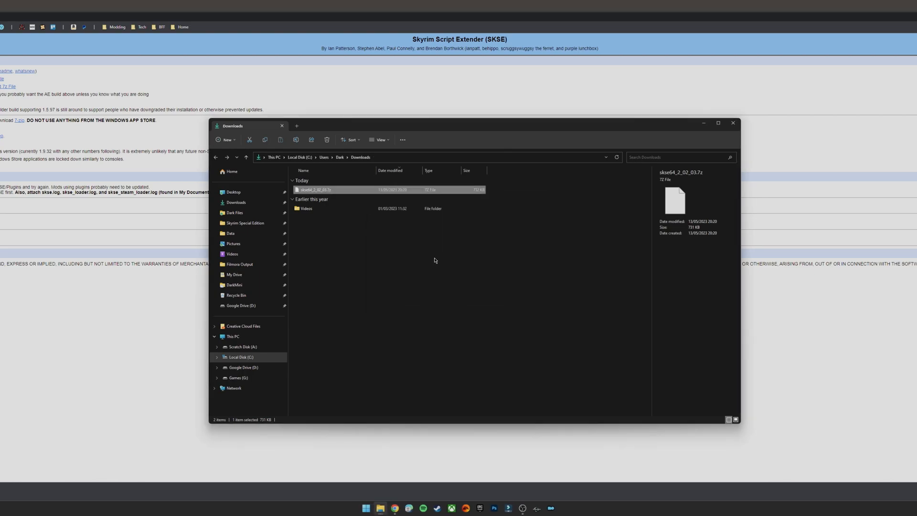
{"action": "double_click", "coordinate": [314, 189]}
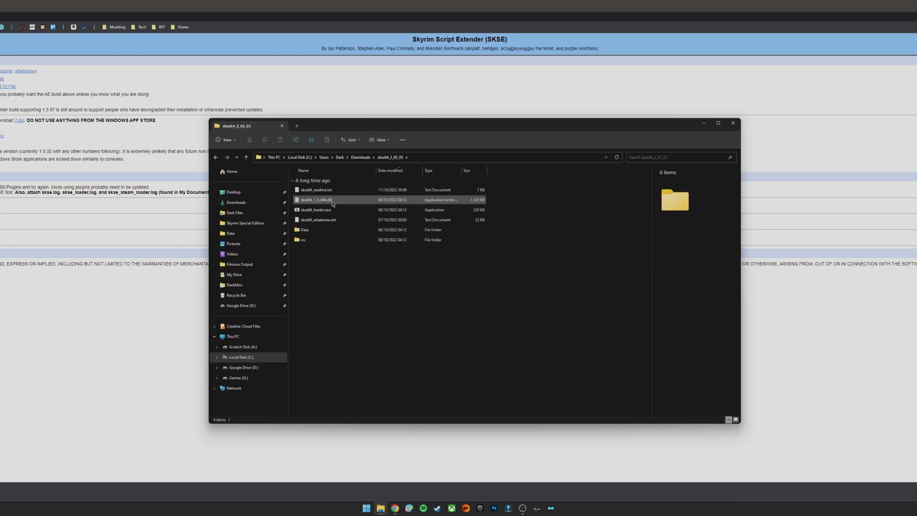
{"action": "mouse_move", "coordinate": [316, 190]}
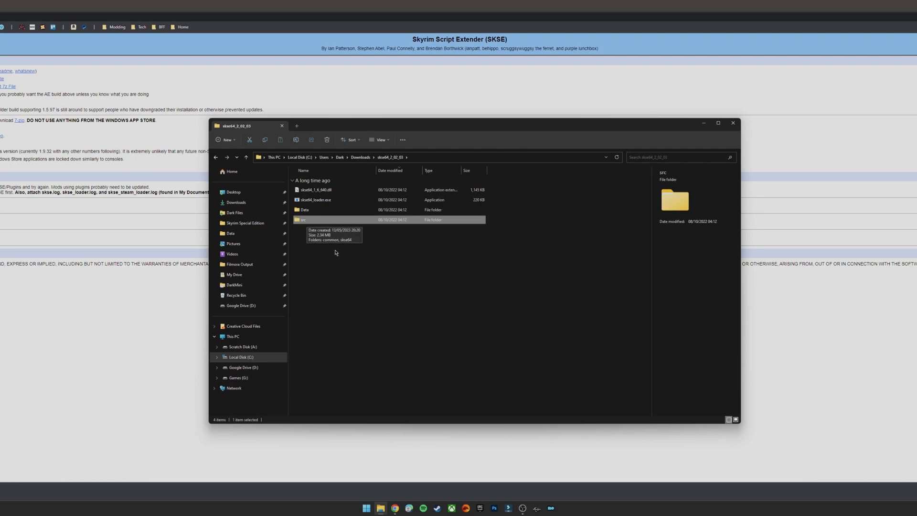
{"action": "mouse_move", "coordinate": [338, 262]}
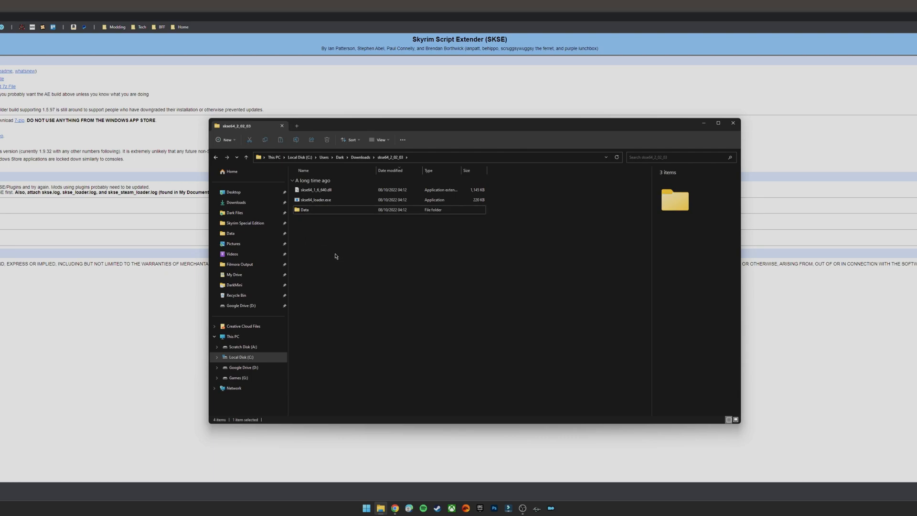
{"action": "left_click", "coordinate": [316, 190]}
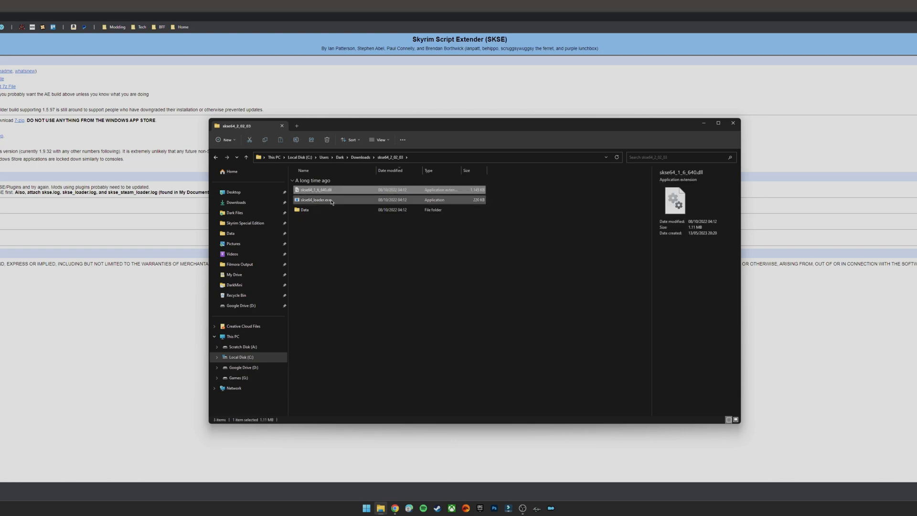
{"action": "double_click", "coordinate": [304, 209]}
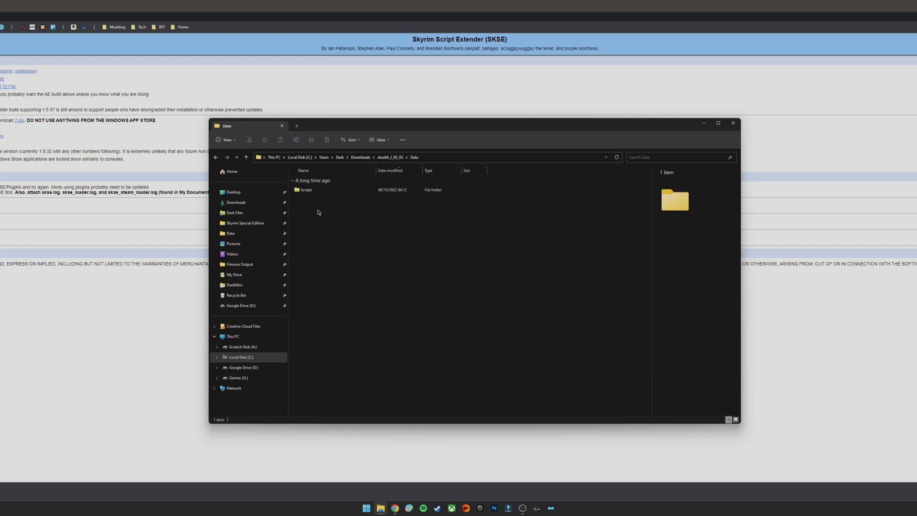
{"action": "double_click", "coordinate": [305, 190]}
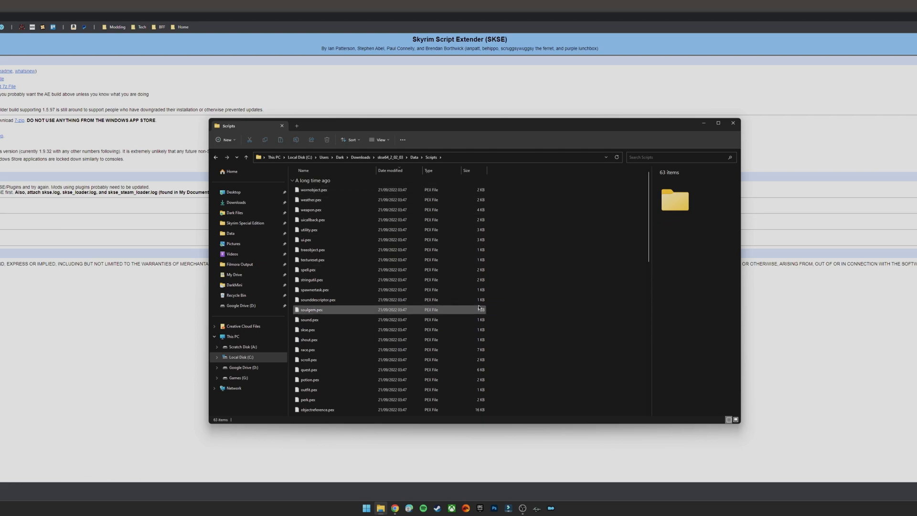
{"action": "scroll", "scroll_direction": "down", "scroll_amount": 3}
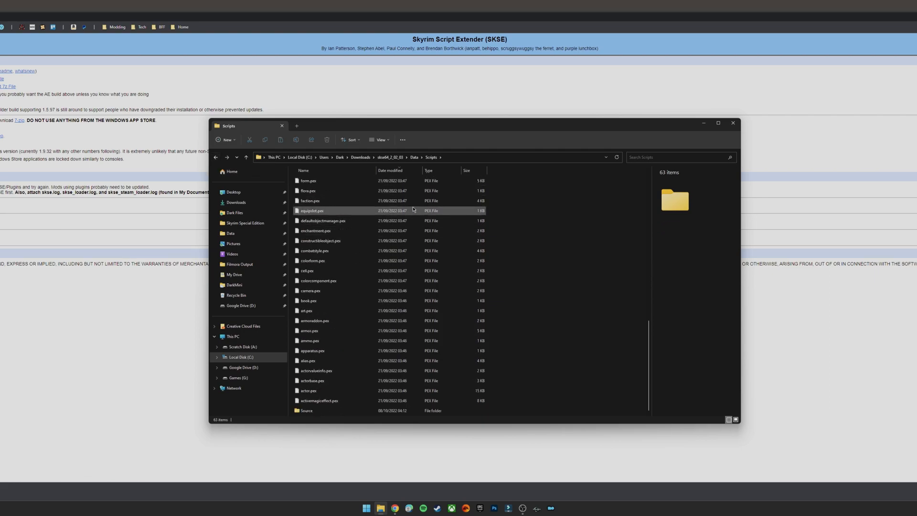
{"action": "left_click", "coordinate": [307, 410]}
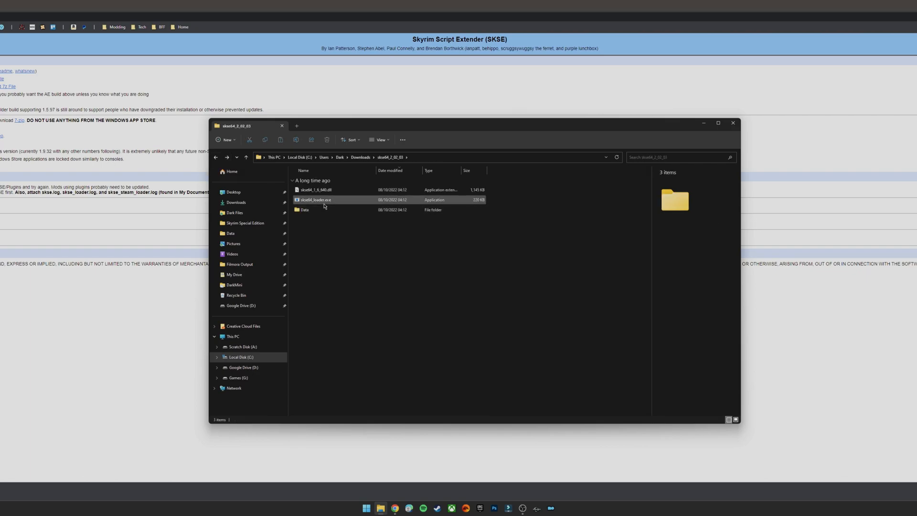
Move skse64_loader.exe and the DLL into the Skyrim Special Edition game folder, replacing existing copies.
{"action": "left_click", "coordinate": [315, 190]}
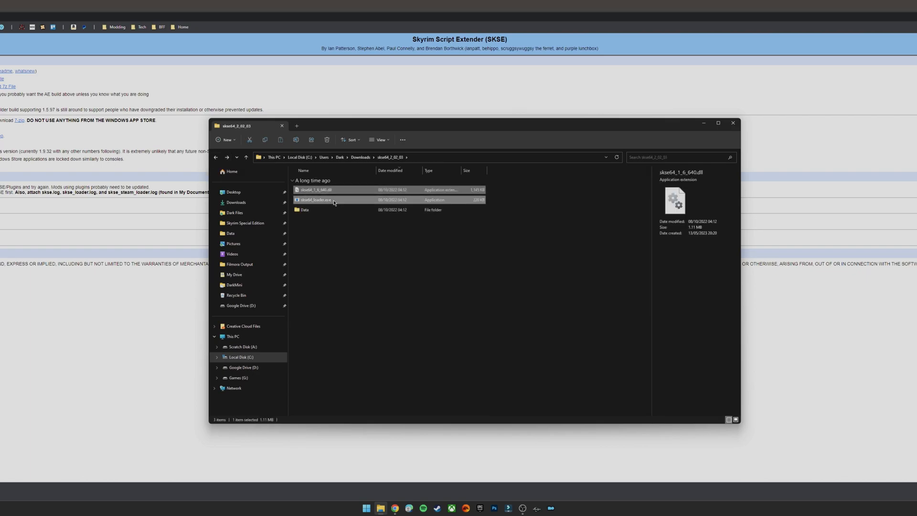
{"action": "left_click", "coordinate": [244, 223]}
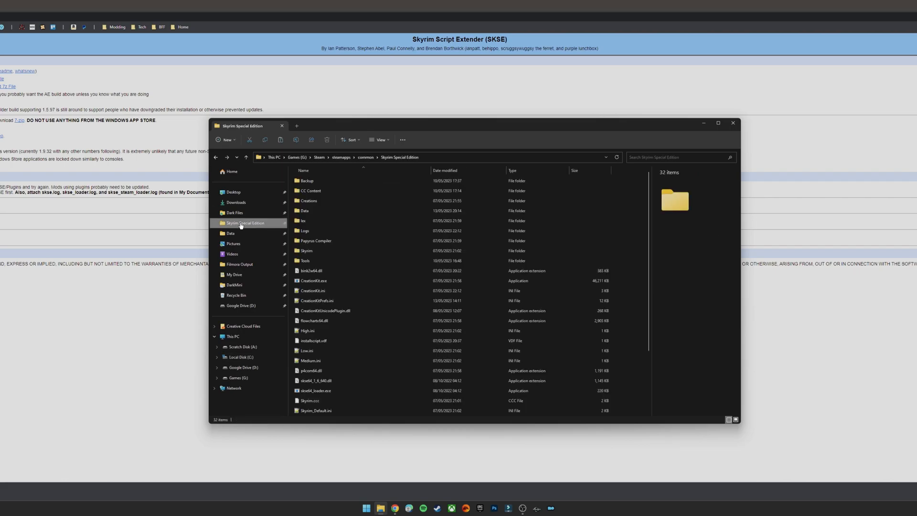
{"action": "mouse_move", "coordinate": [625, 225]}
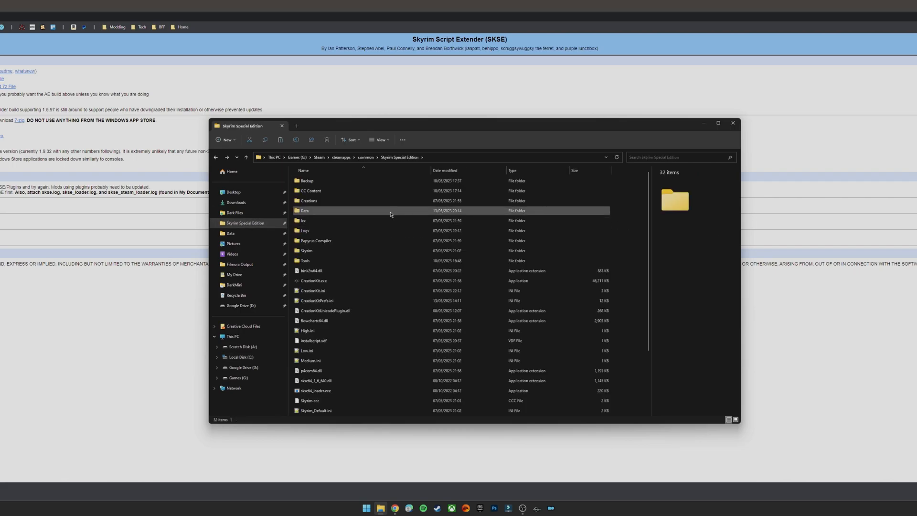
{"action": "right_click", "coordinate": [652, 225]}
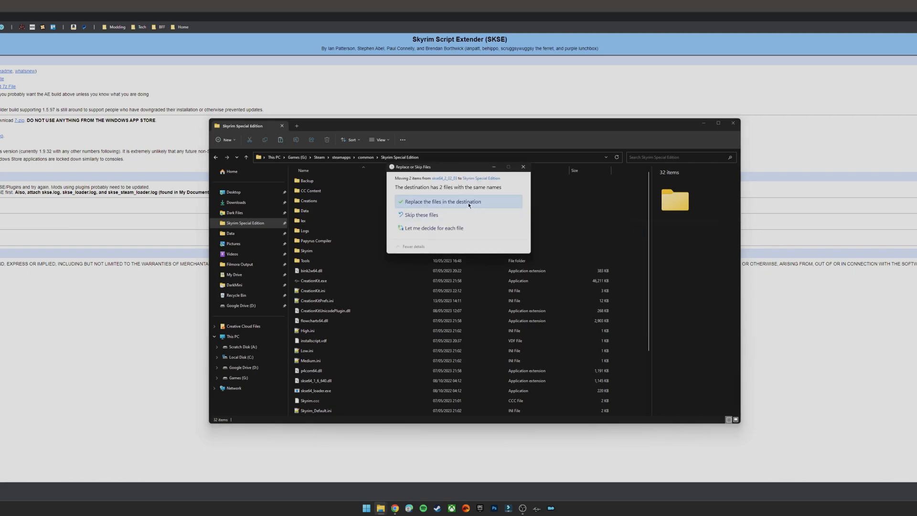
{"action": "left_click", "coordinate": [443, 201]}
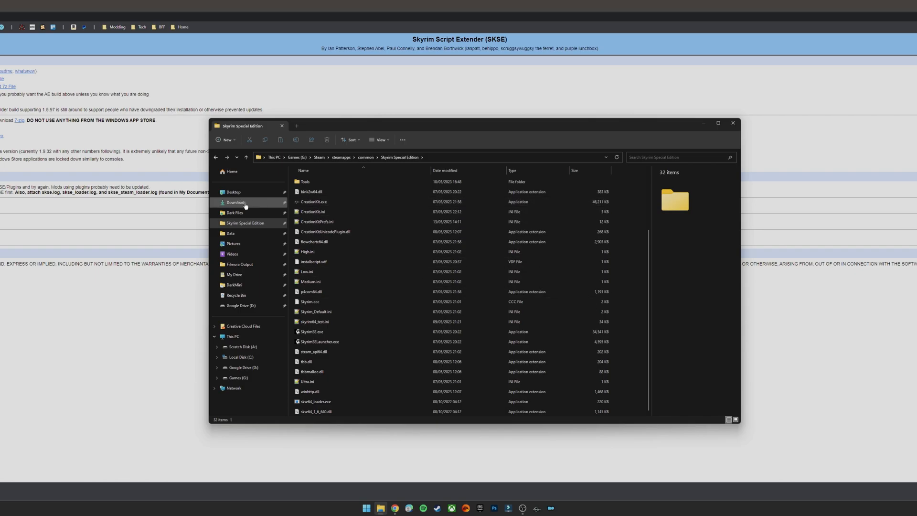
Return to the extracted SKSE folder in Downloads and browse into Data\Scripts.
{"action": "left_click", "coordinate": [235, 203]}
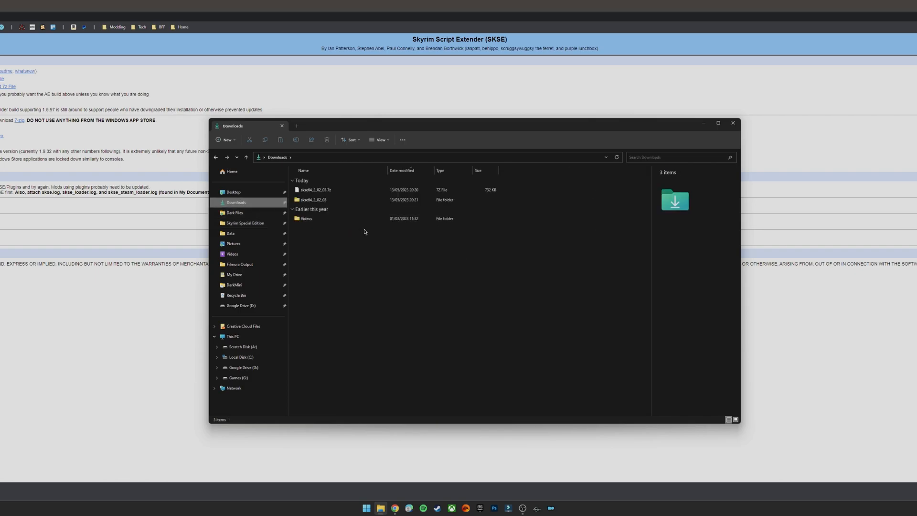
{"action": "mouse_move", "coordinate": [357, 233]}
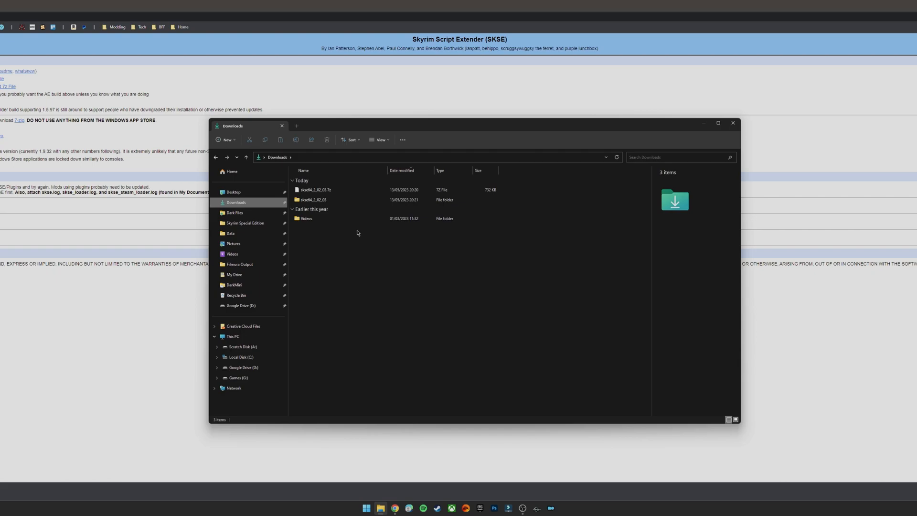
{"action": "double_click", "coordinate": [313, 200]}
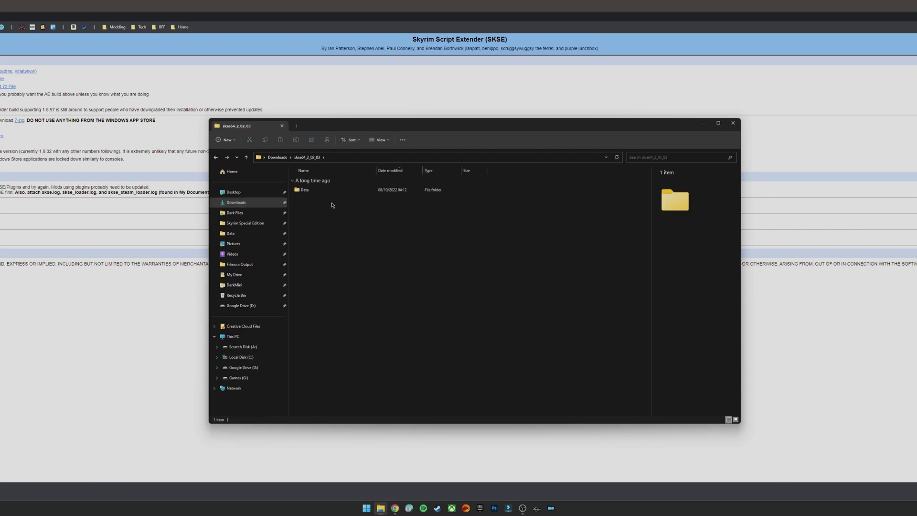
{"action": "double_click", "coordinate": [305, 190]}
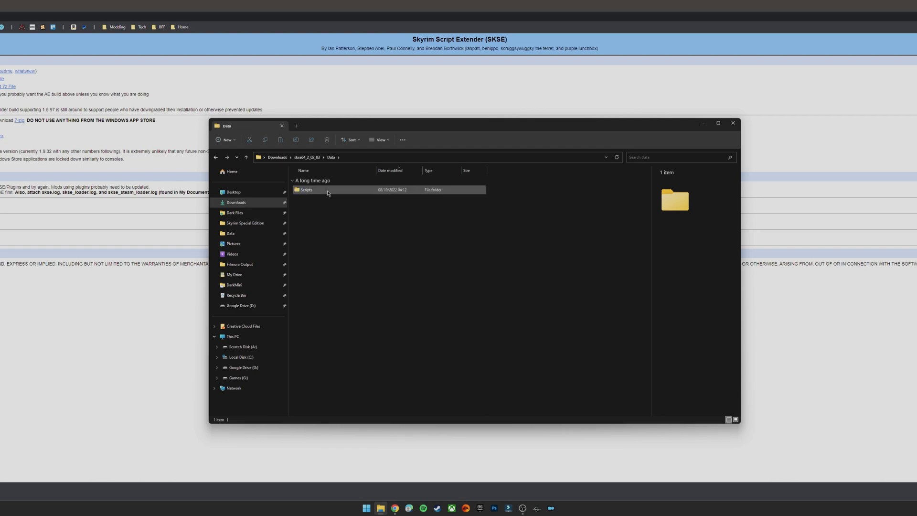
{"action": "mouse_move", "coordinate": [327, 189]}
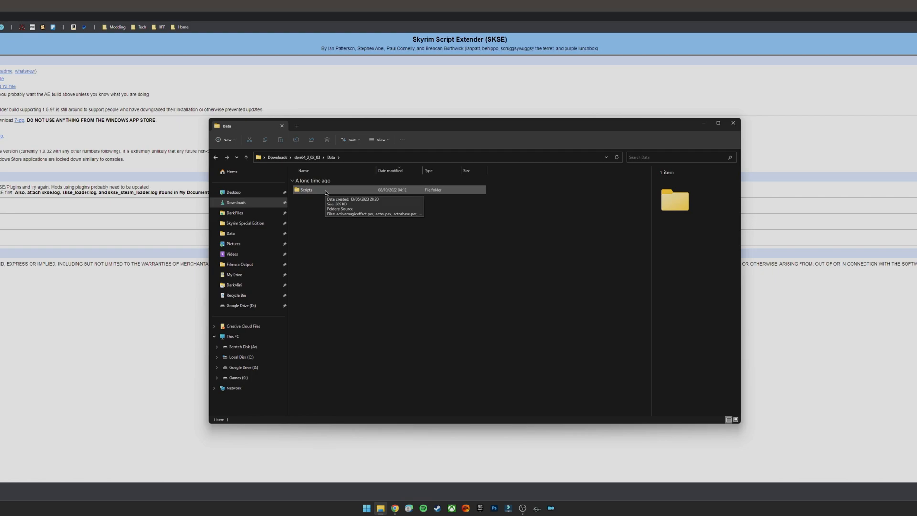
{"action": "mouse_move", "coordinate": [323, 192]}
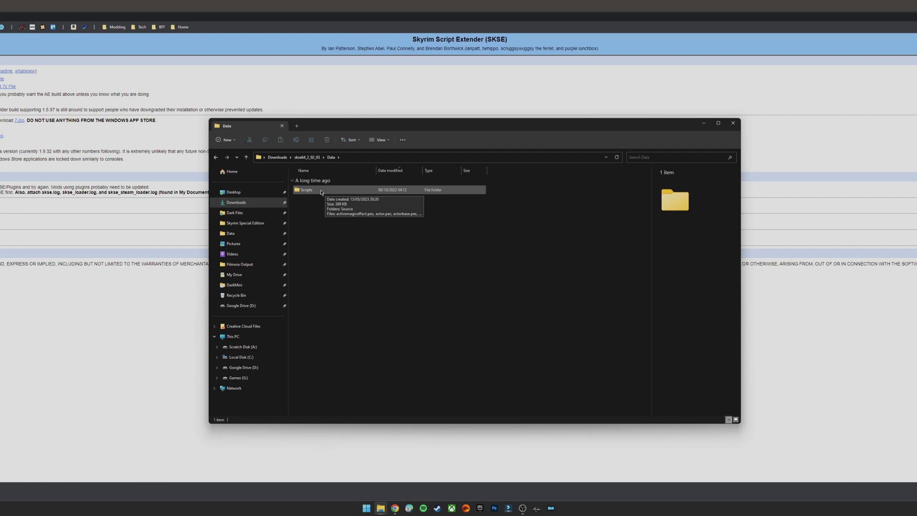
{"action": "double_click", "coordinate": [305, 189]}
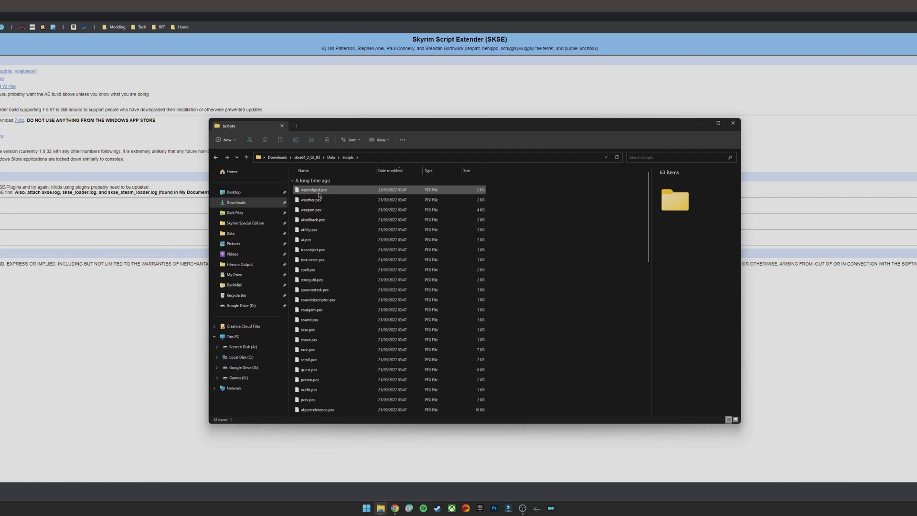
{"action": "mouse_move", "coordinate": [312, 200]}
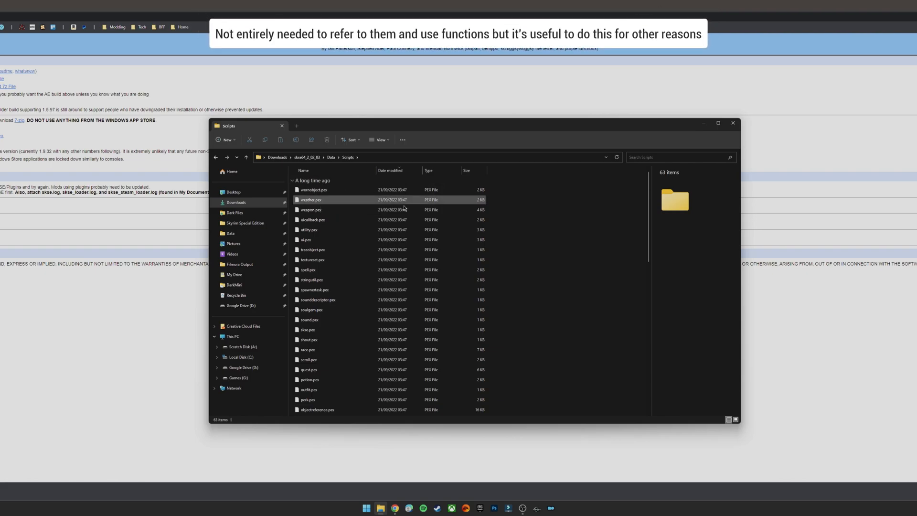
{"action": "scroll", "scroll_direction": "down", "scroll_amount": 3}
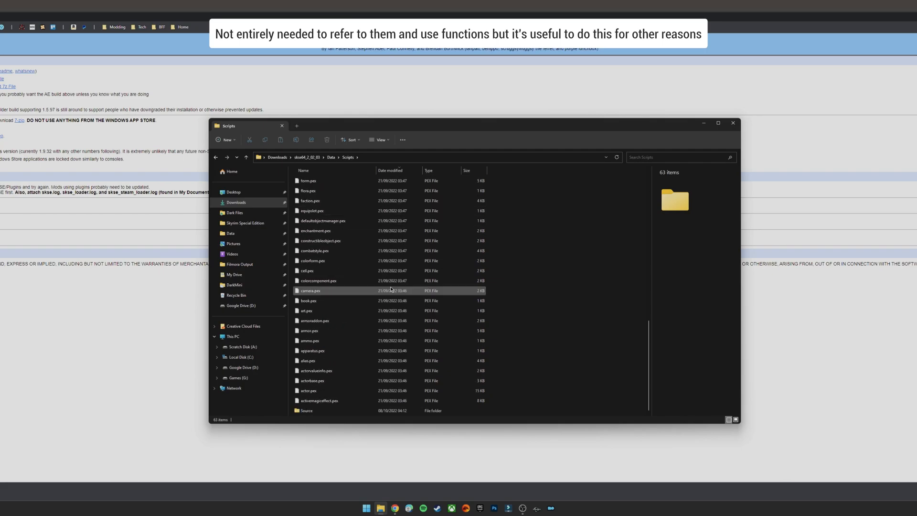
Move the Source folder up into Data beside Scripts and view its .psc files.
{"action": "right_click", "coordinate": [306, 409]}
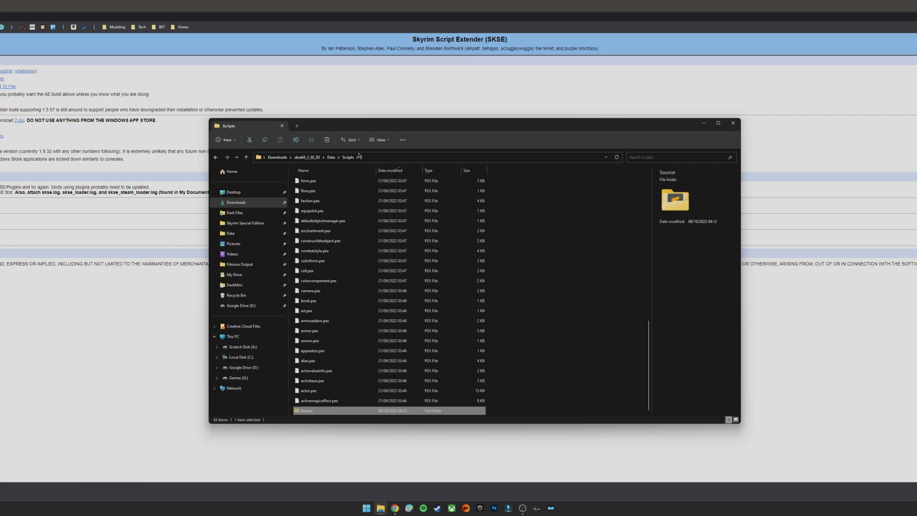
{"action": "left_click", "coordinate": [331, 157]}
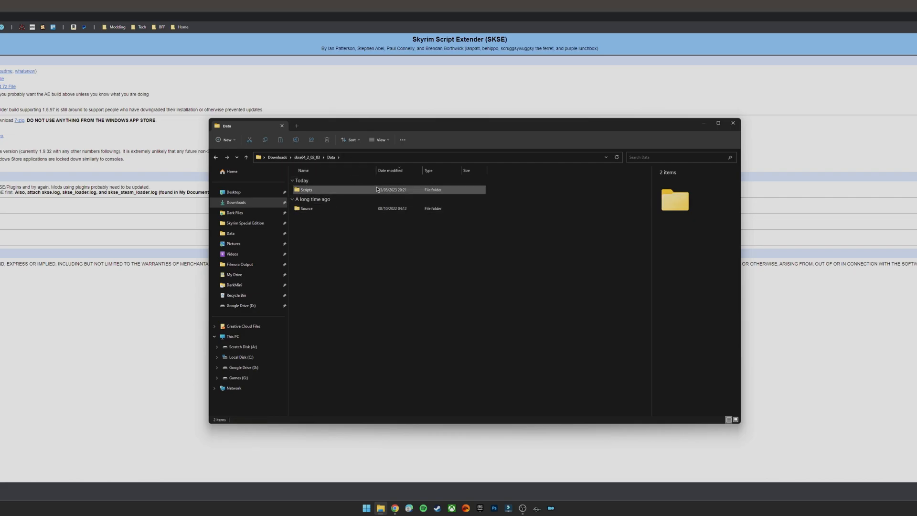
{"action": "left_click", "coordinate": [306, 208]}
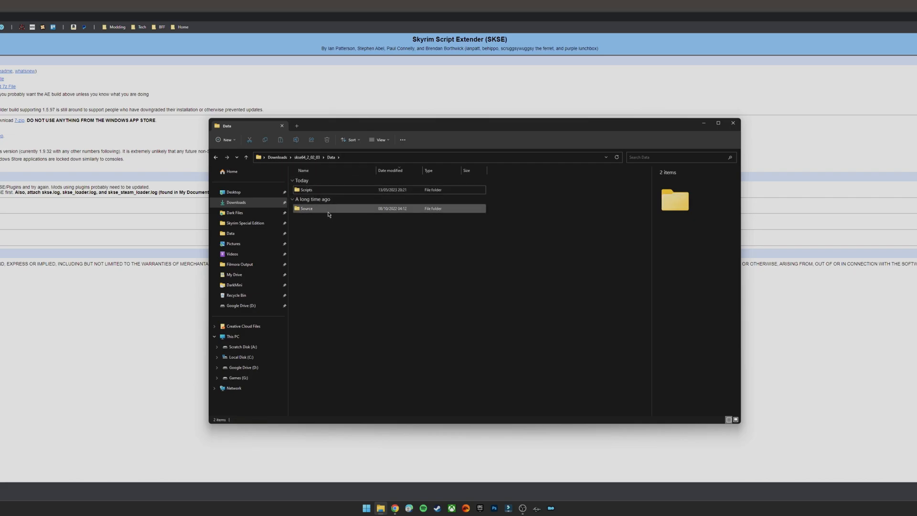
{"action": "double_click", "coordinate": [306, 208]}
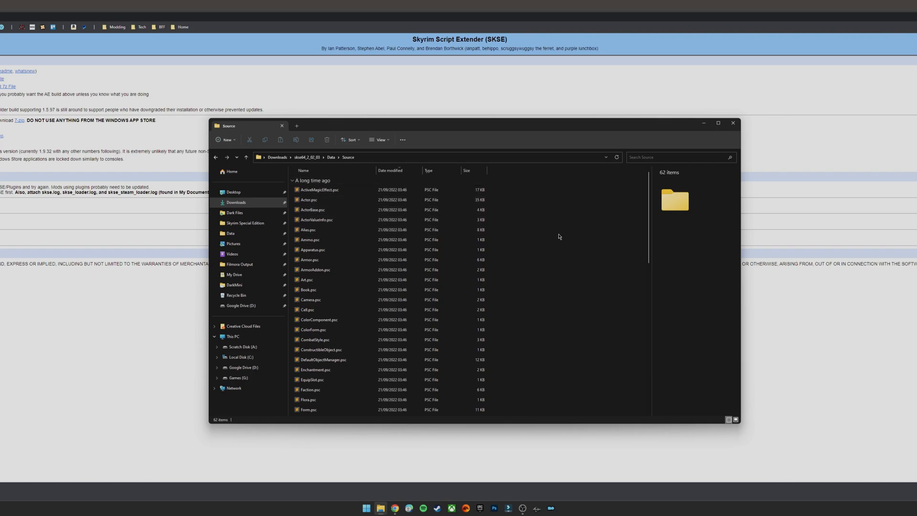
{"action": "mouse_move", "coordinate": [553, 232]}
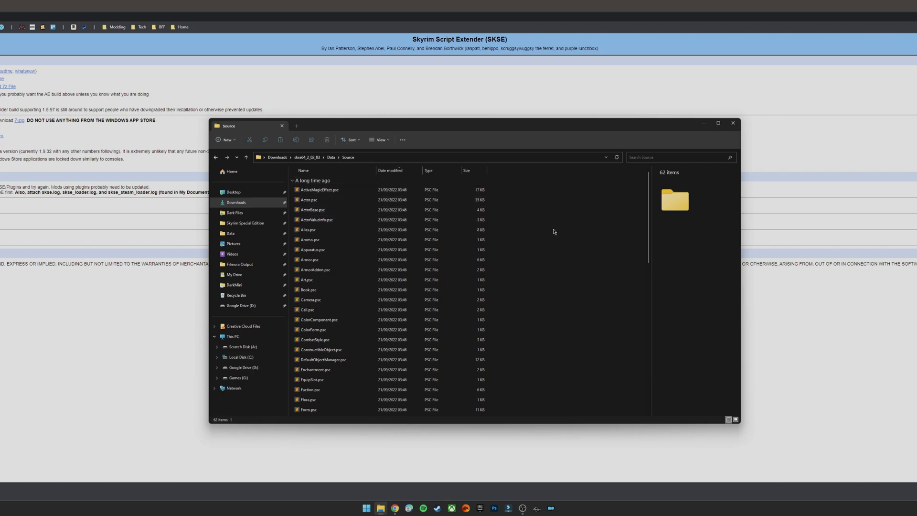
Create a Scripts subfolder inside Source and move all 62 .psc files into it.
{"action": "right_click", "coordinate": [552, 231]}
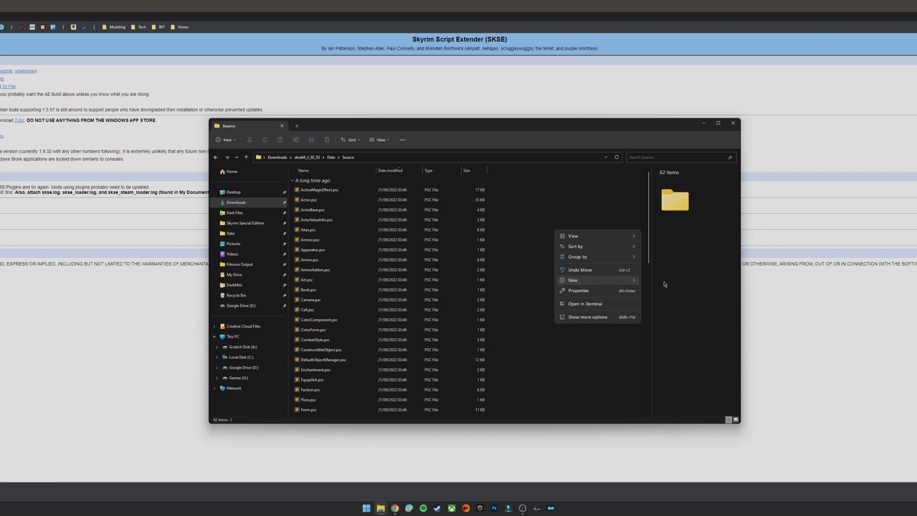
{"action": "left_click", "coordinate": [573, 279]}
{"action": "type", "text": "Scripts"}
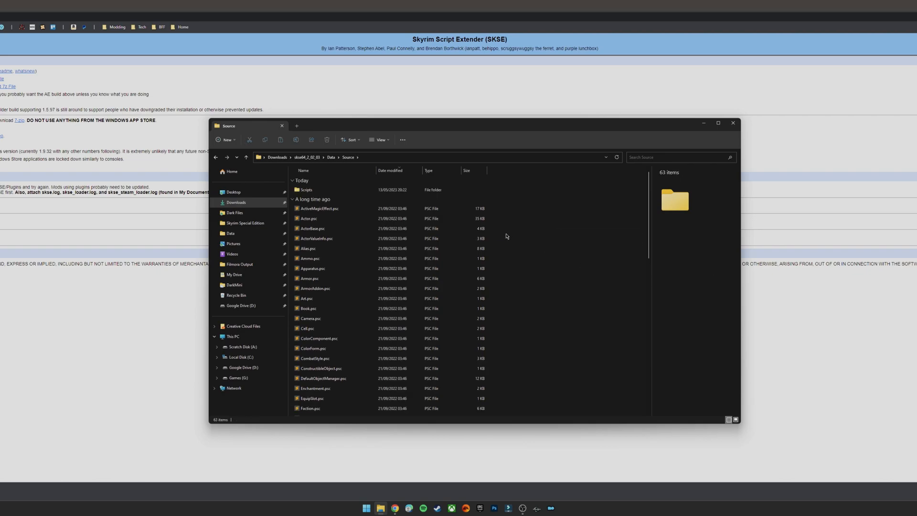
{"action": "key", "text": "ctrl+a"}
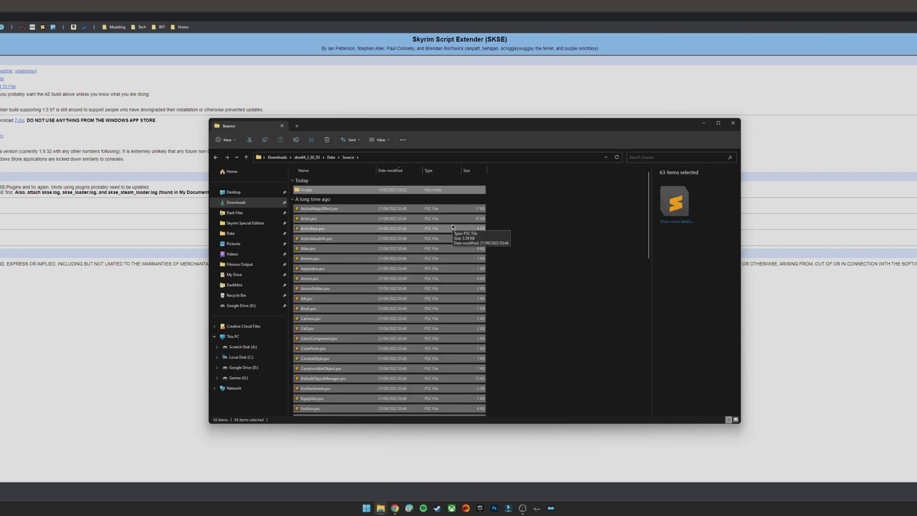
{"action": "mouse_move", "coordinate": [347, 193]}
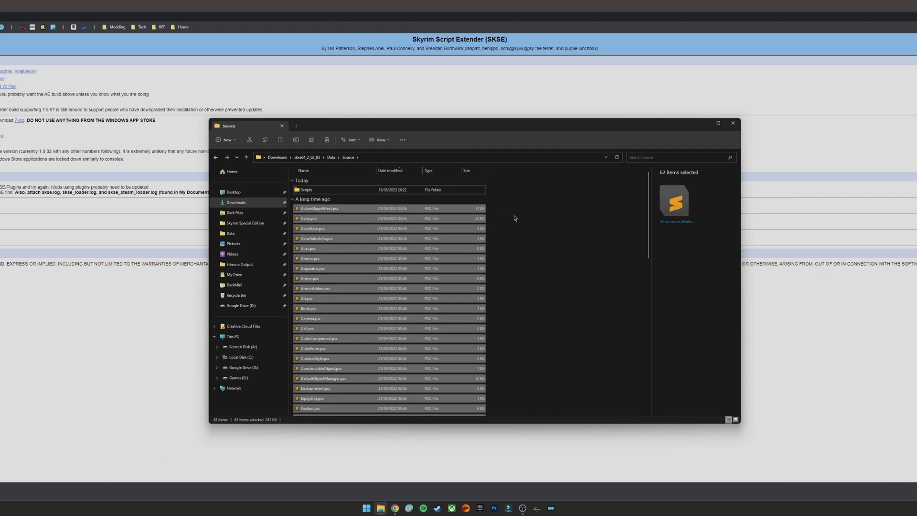
{"action": "mouse_move", "coordinate": [402, 218]}
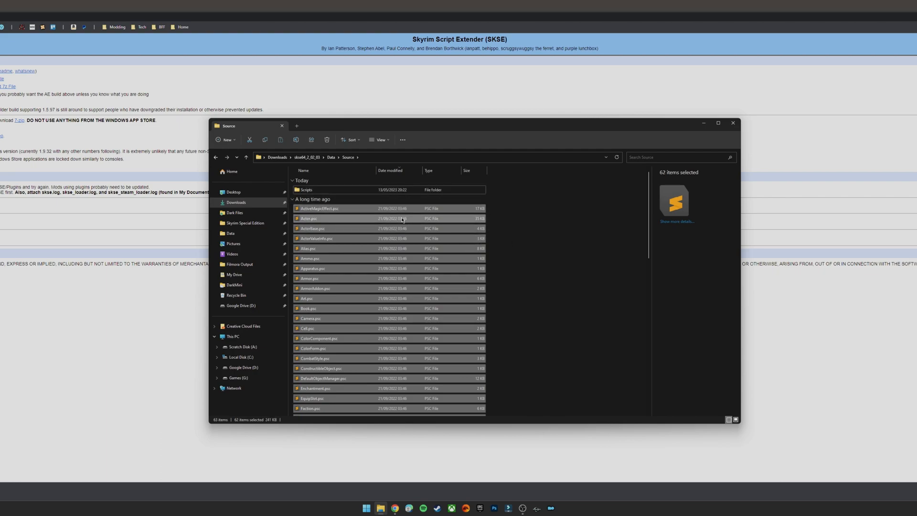
{"action": "mouse_move", "coordinate": [308, 218]}
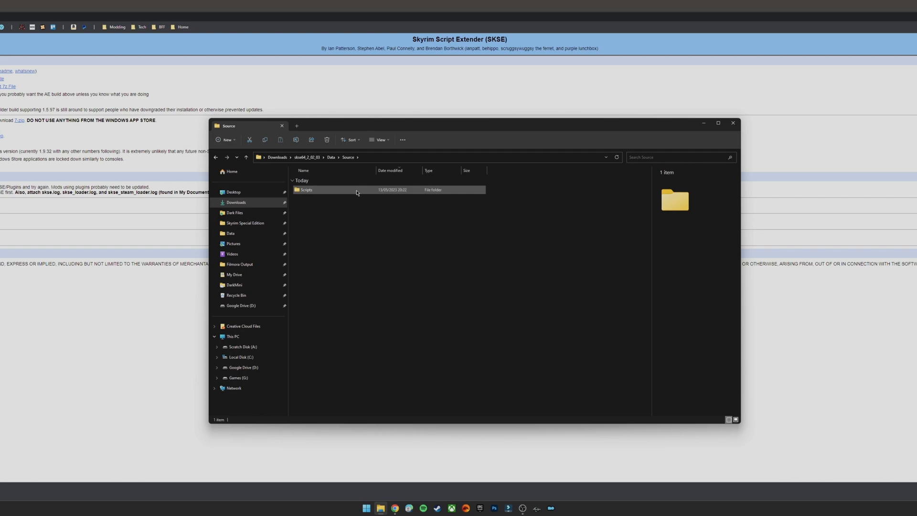
Navigate back so the Data folder holding Source and Scripts is showing.
{"action": "left_click", "coordinate": [346, 203]}
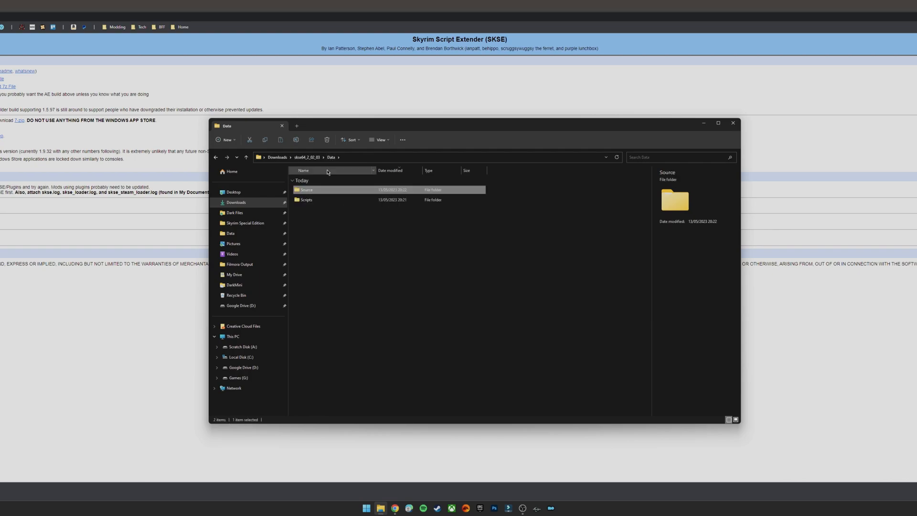
{"action": "double_click", "coordinate": [305, 200]}
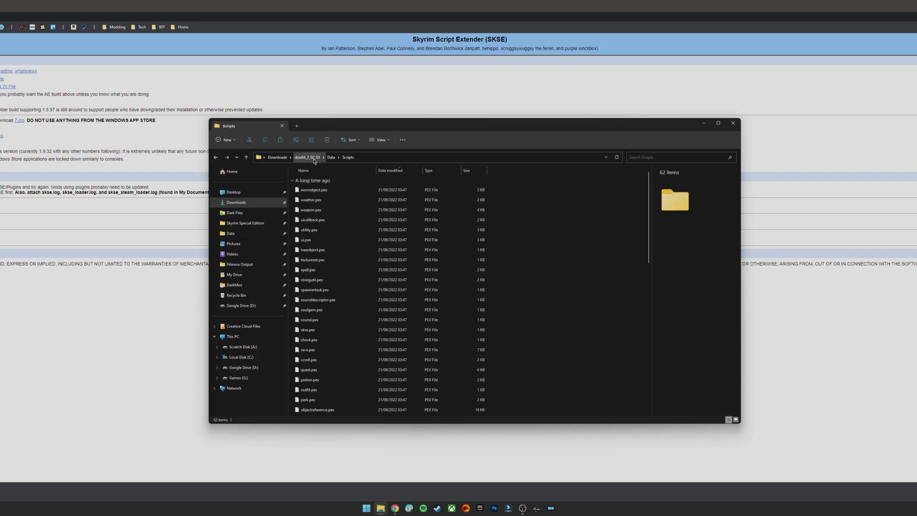
{"action": "left_click", "coordinate": [307, 156]}
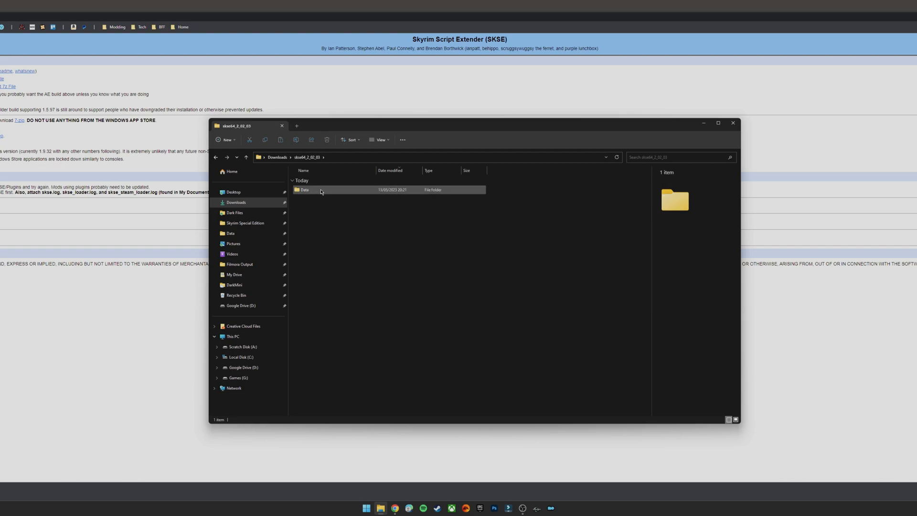
{"action": "left_click", "coordinate": [305, 190]}
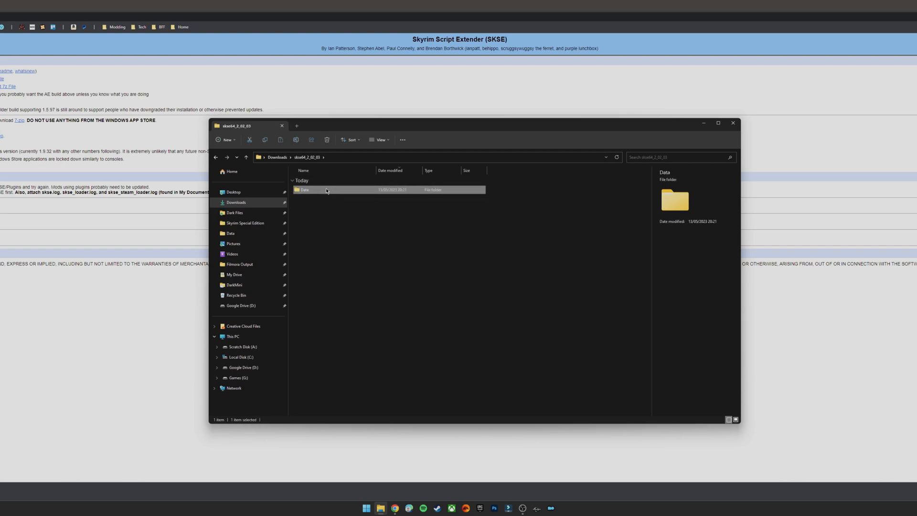
{"action": "double_click", "coordinate": [304, 190]}
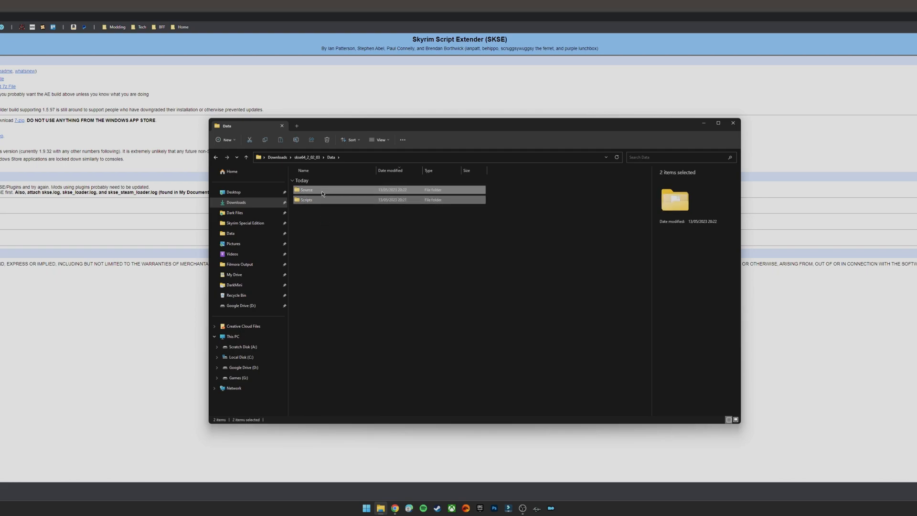
Pack the Source and Scripts folders into an SKSE 2.2.3.7z archive with 7-Zip.
{"action": "right_click", "coordinate": [305, 200]}
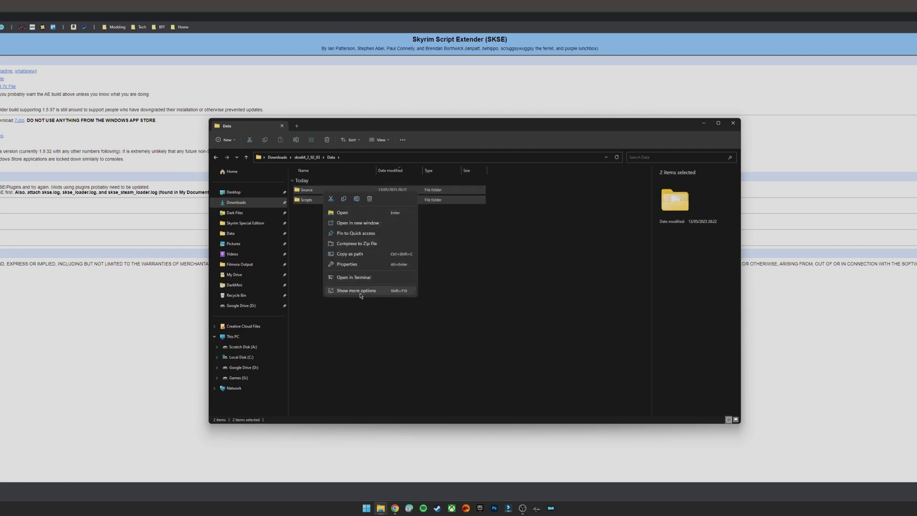
{"action": "left_click", "coordinate": [356, 291]}
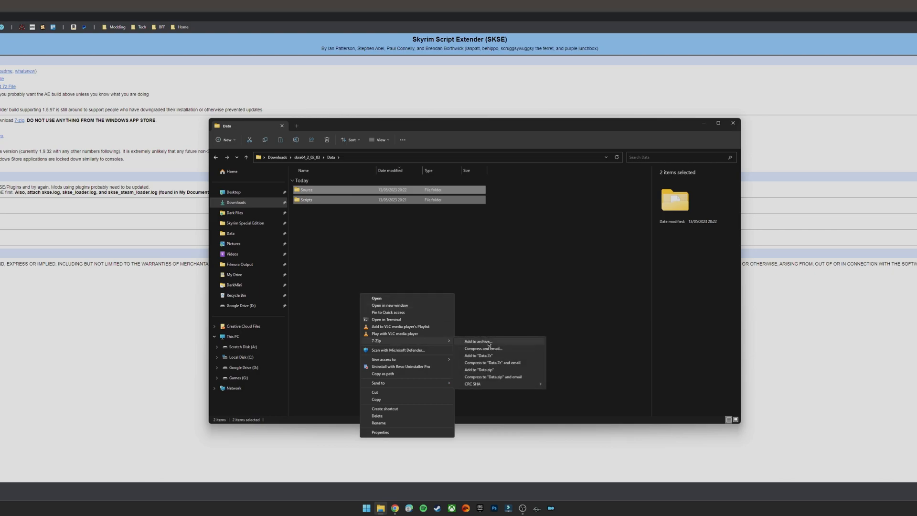
{"action": "left_click", "coordinate": [477, 341]}
{"action": "type", "text": "SKSE 2.2.3.7z"}
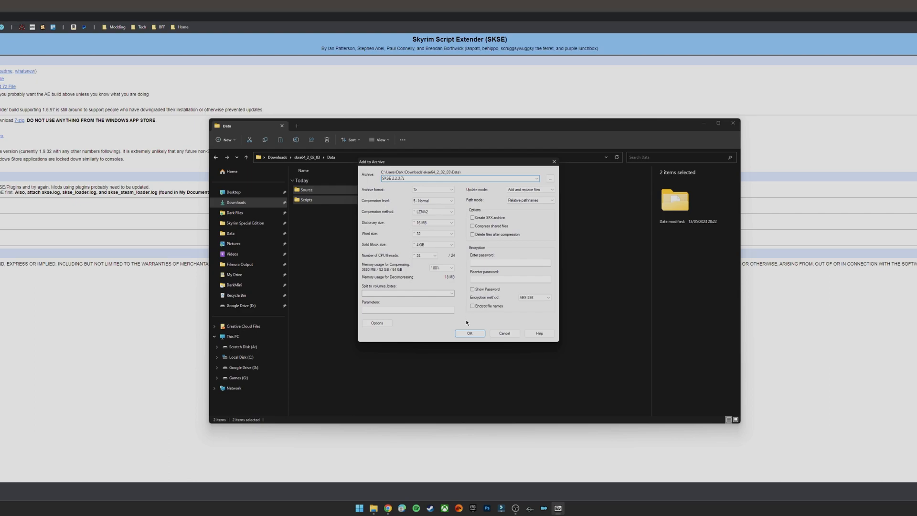
{"action": "left_click", "coordinate": [469, 333]}
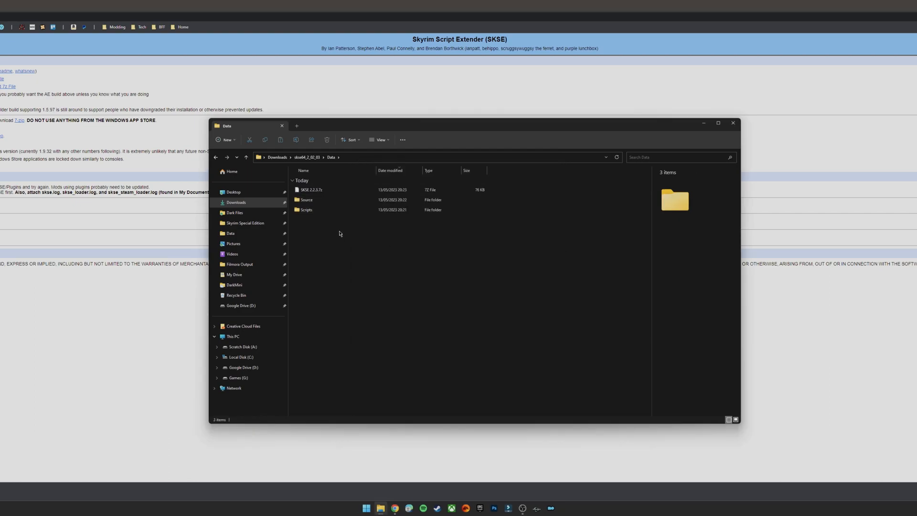
Move SKSE 2.2.3.7z into the Downloads folder and return to Mod Organizer 2.
{"action": "left_click", "coordinate": [310, 189]}
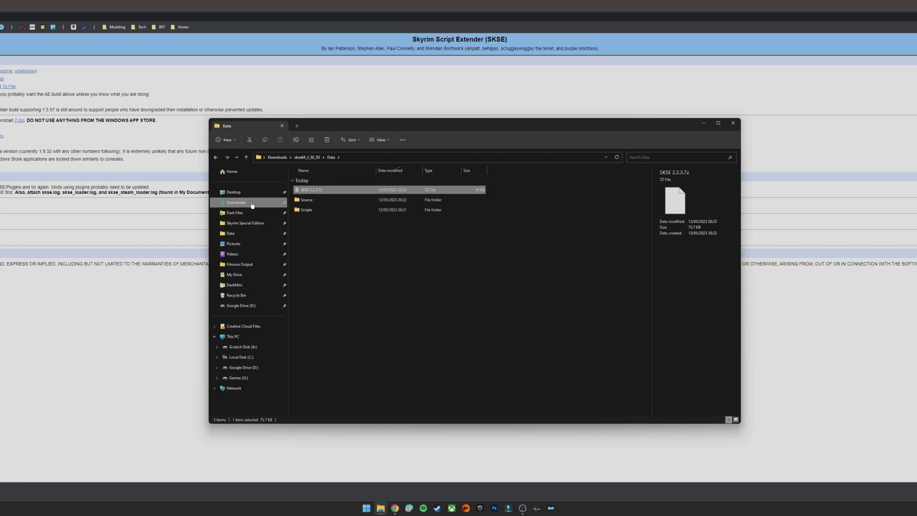
{"action": "left_click", "coordinate": [236, 203]}
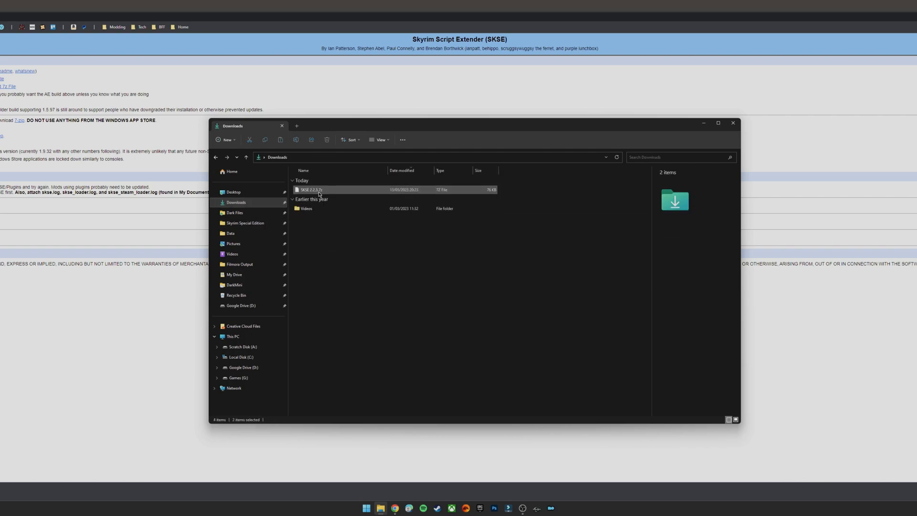
{"action": "left_click", "coordinate": [310, 190]}
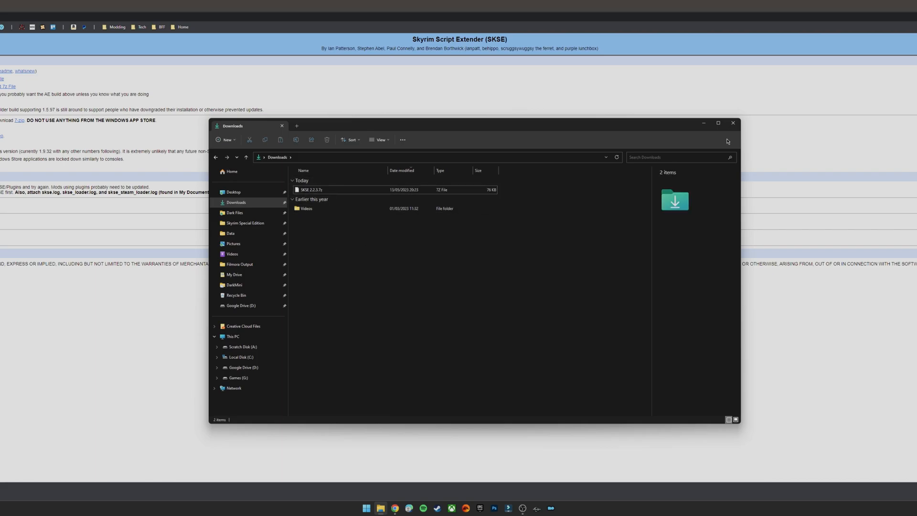
{"action": "left_click", "coordinate": [732, 123]}
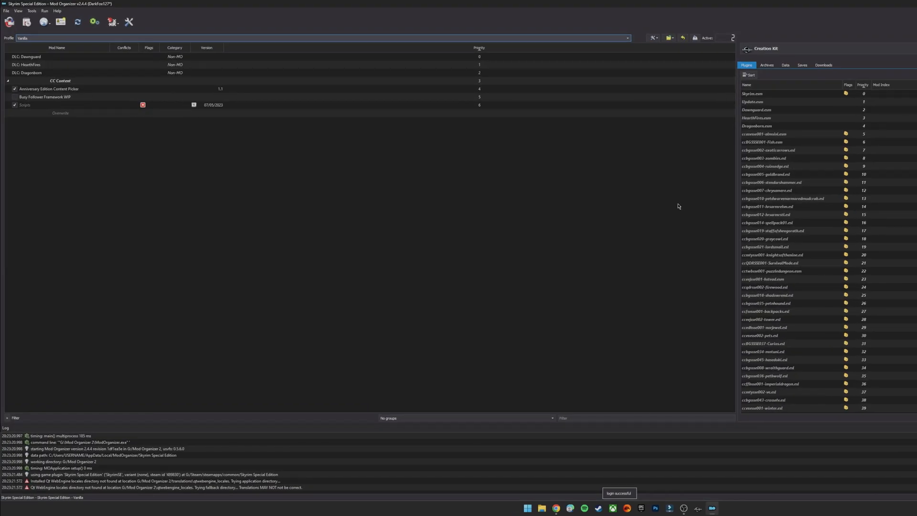
{"action": "left_click", "coordinate": [766, 49]}
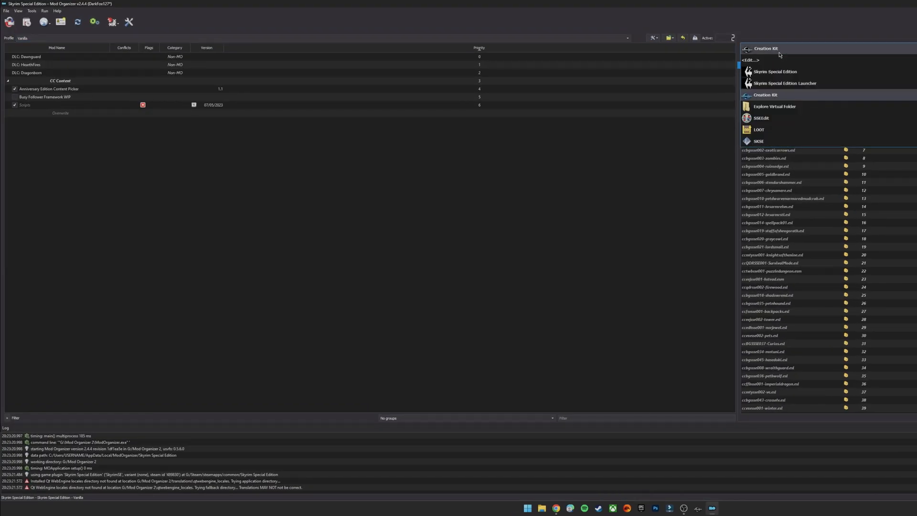
{"action": "mouse_move", "coordinate": [759, 141]}
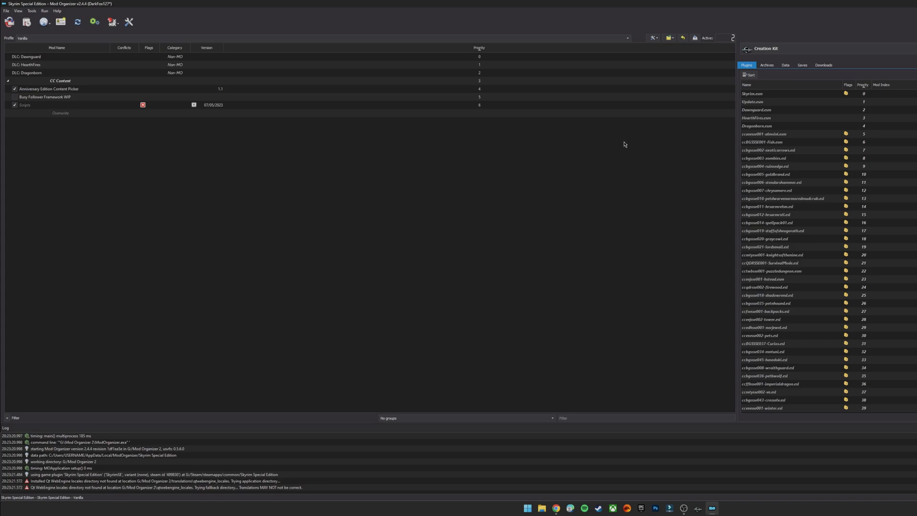
{"action": "mouse_move", "coordinate": [26, 21]}
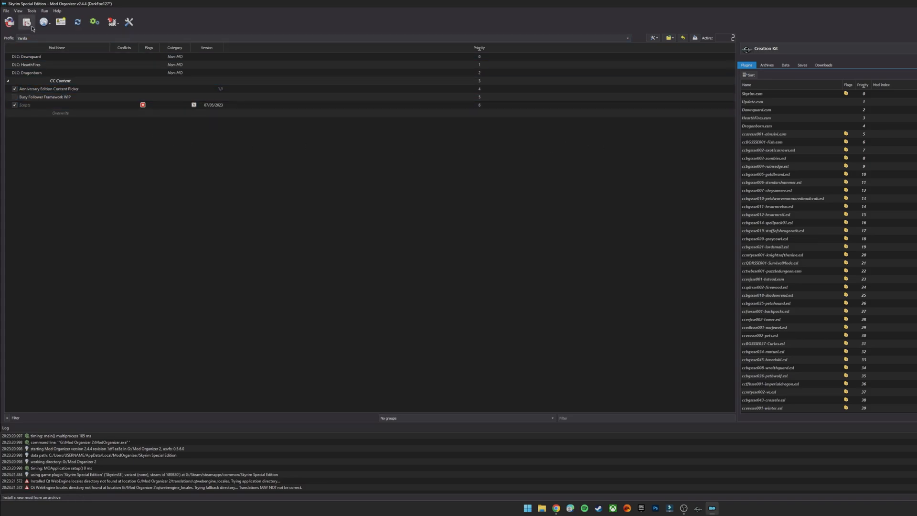
Install the SKSE 2.2.3.7z archive from Downloads as a mod named SKSE 2.2.3.
{"action": "left_click", "coordinate": [8, 22]}
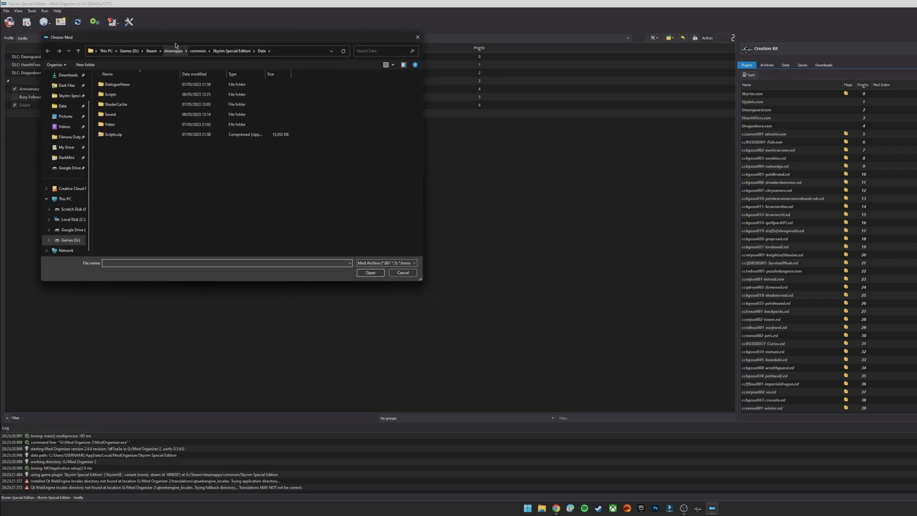
{"action": "left_click", "coordinate": [134, 114]}
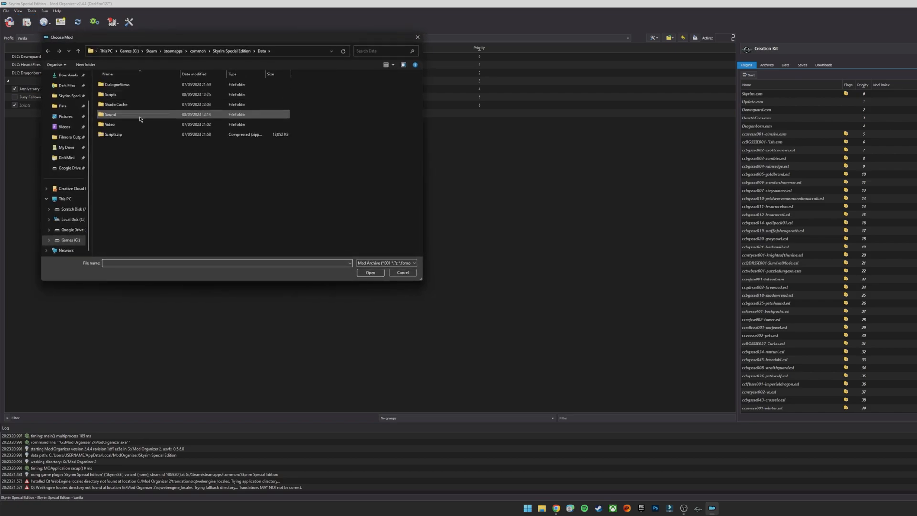
{"action": "left_click", "coordinate": [68, 75]}
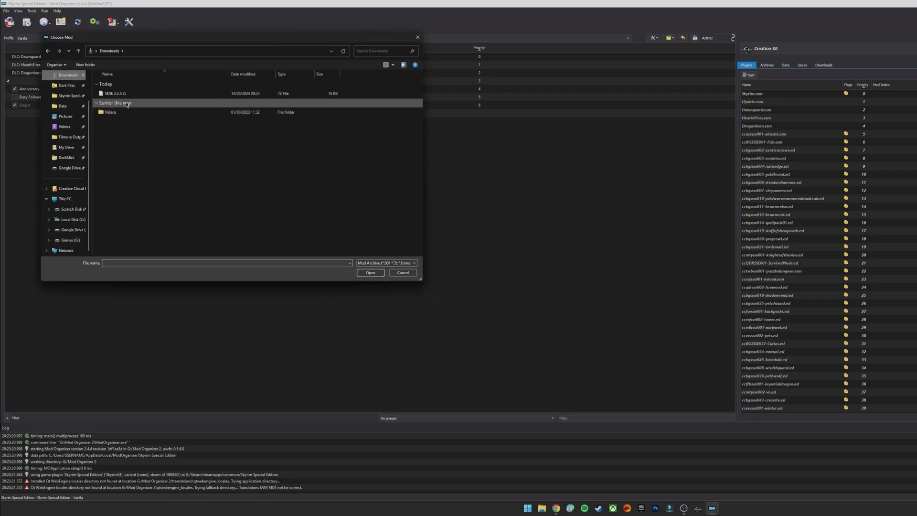
{"action": "left_click", "coordinate": [114, 93]}
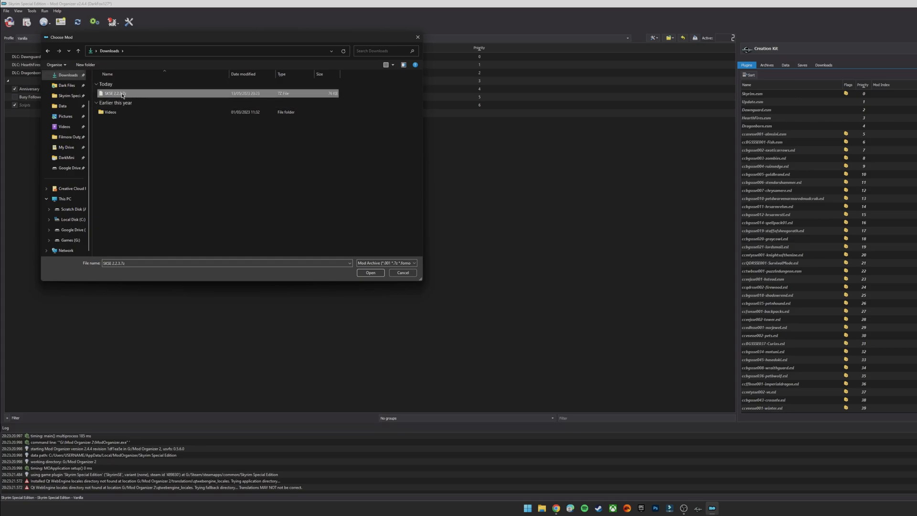
{"action": "left_click", "coordinate": [370, 273]}
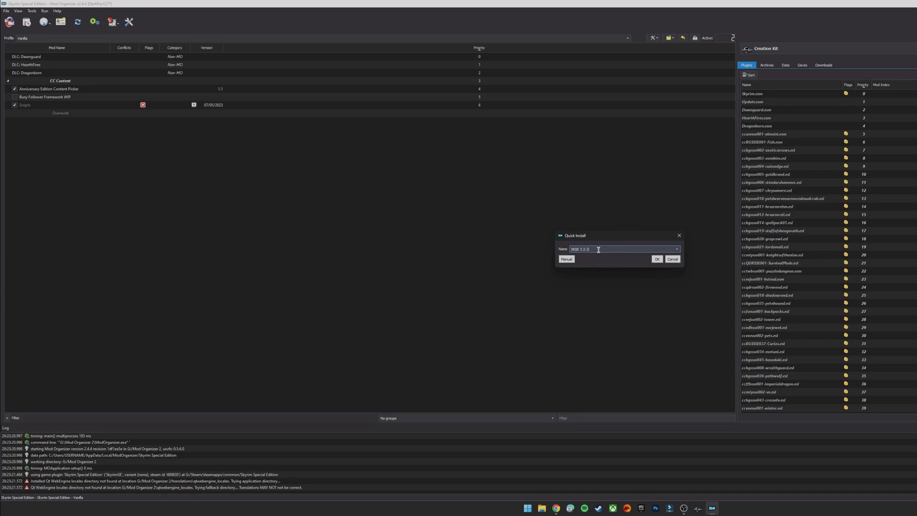
{"action": "left_click", "coordinate": [656, 258]}
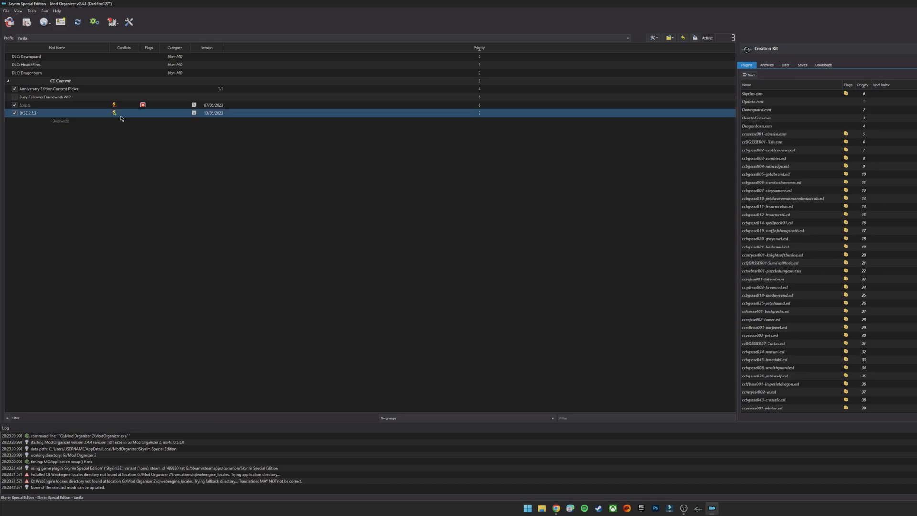
Review SKSE 2.2.3's information and file conflicts with the Scripts mod, then dismiss it.
{"action": "right_click", "coordinate": [29, 113]}
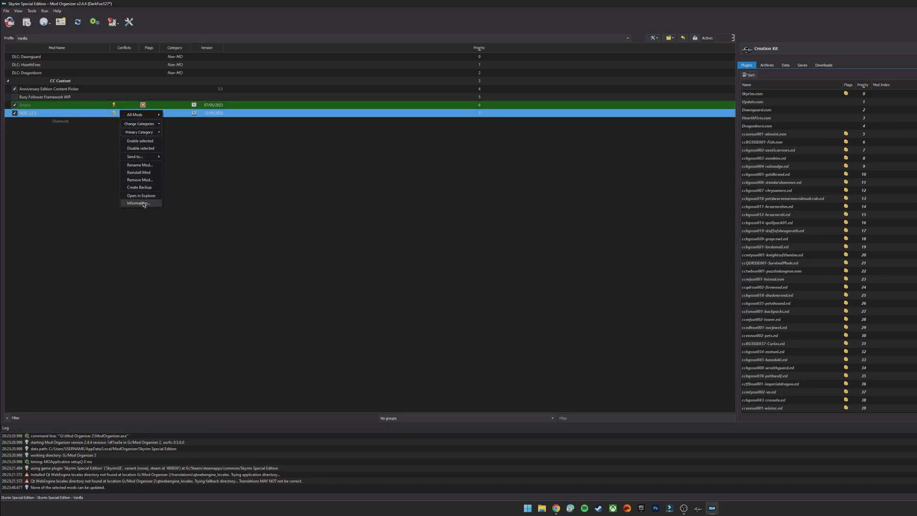
{"action": "left_click", "coordinate": [139, 202]}
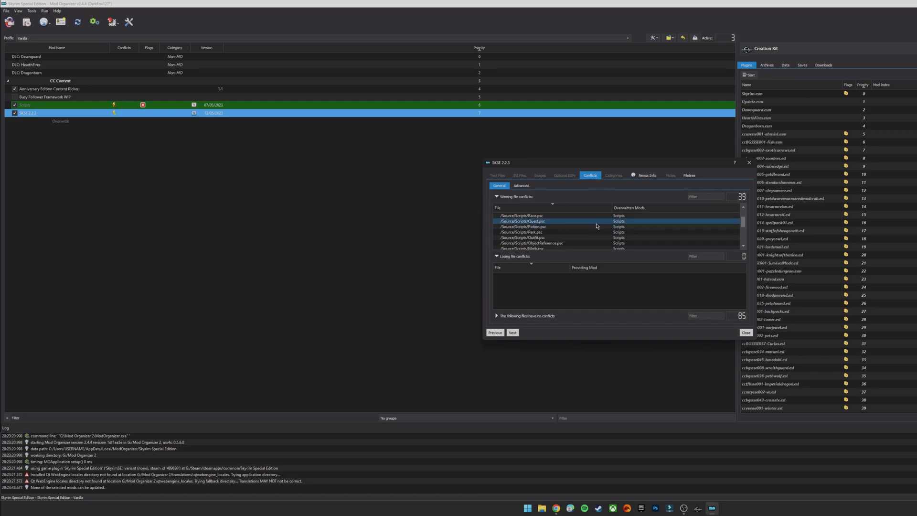
{"action": "scroll", "scroll_direction": "down", "scroll_amount": 3}
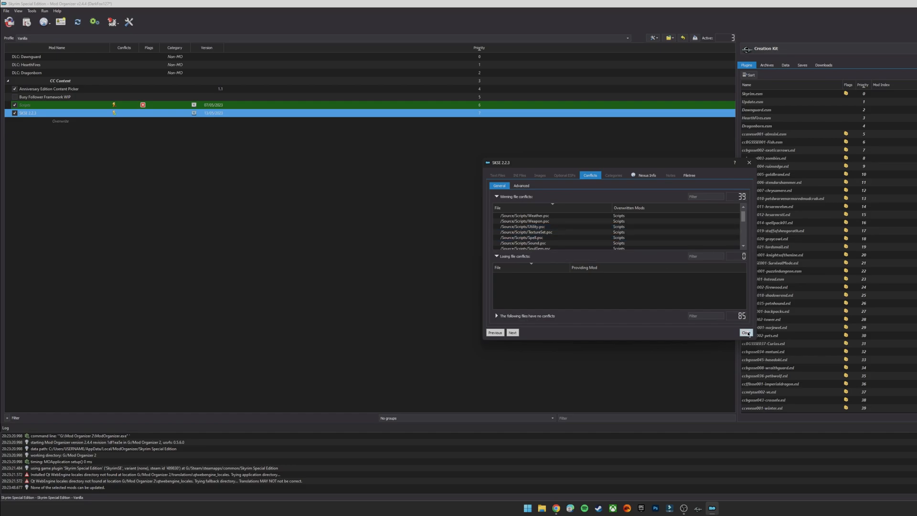
{"action": "left_click", "coordinate": [745, 332]}
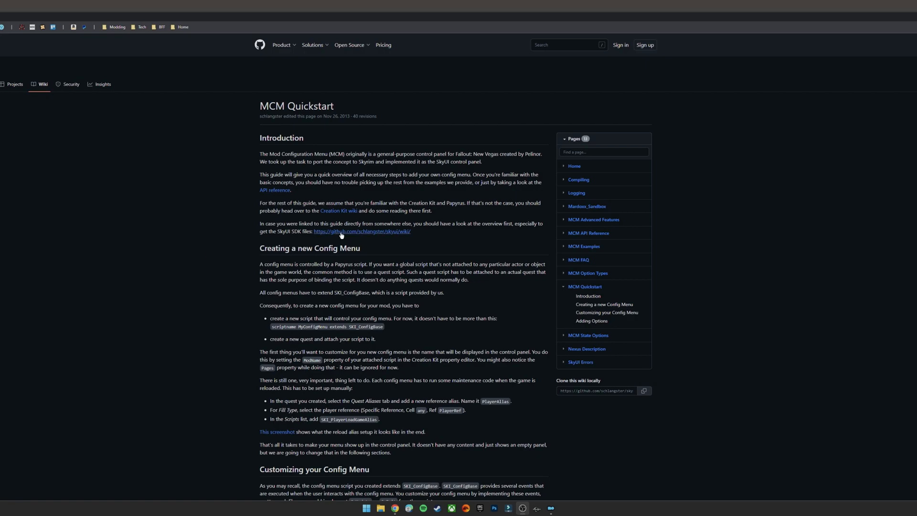
Go from the MCM Quickstart page to the SkyUI wiki Home page.
{"action": "left_click", "coordinate": [574, 166]}
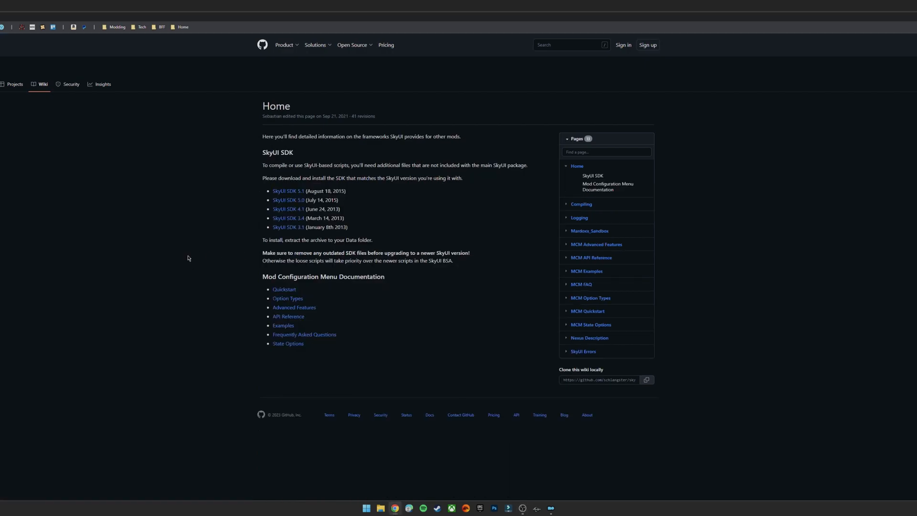
{"action": "mouse_move", "coordinate": [282, 178]}
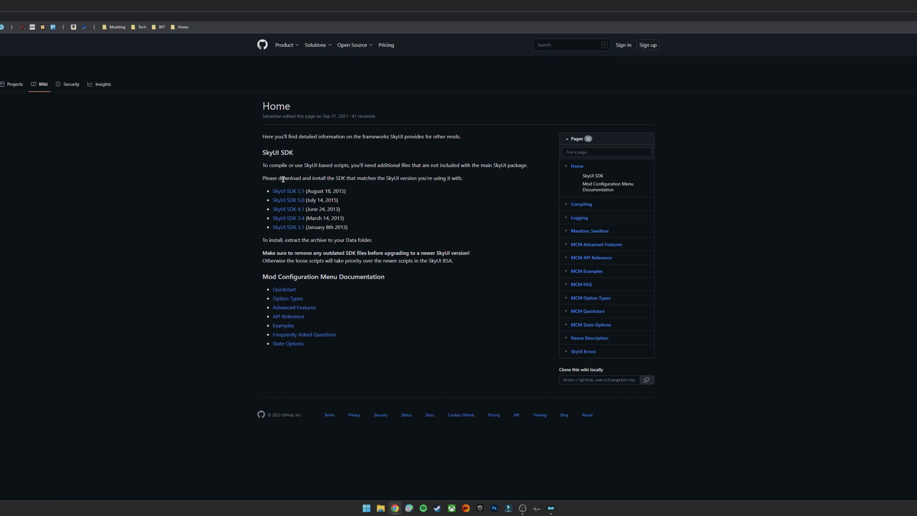
{"action": "mouse_move", "coordinate": [288, 191]}
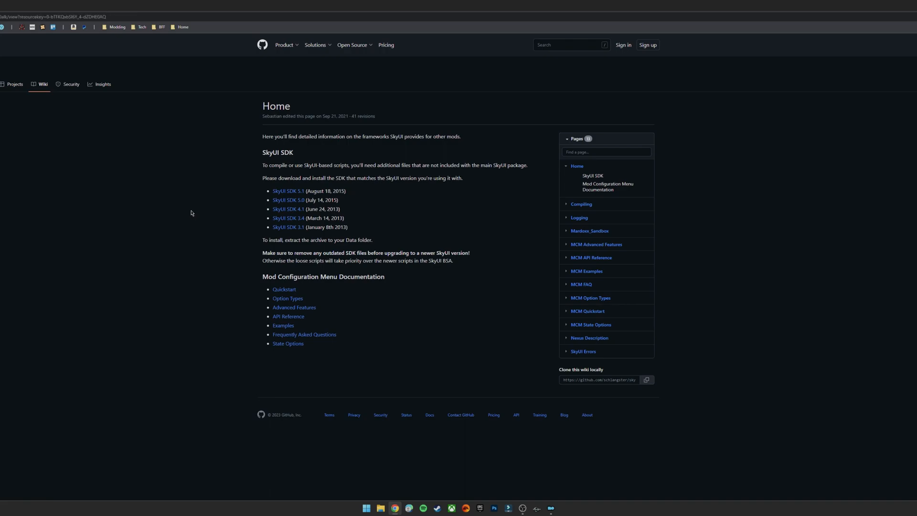
Follow the SkyUI SDK 5.1 link to its Google Drive download.
{"action": "left_click", "coordinate": [288, 190]}
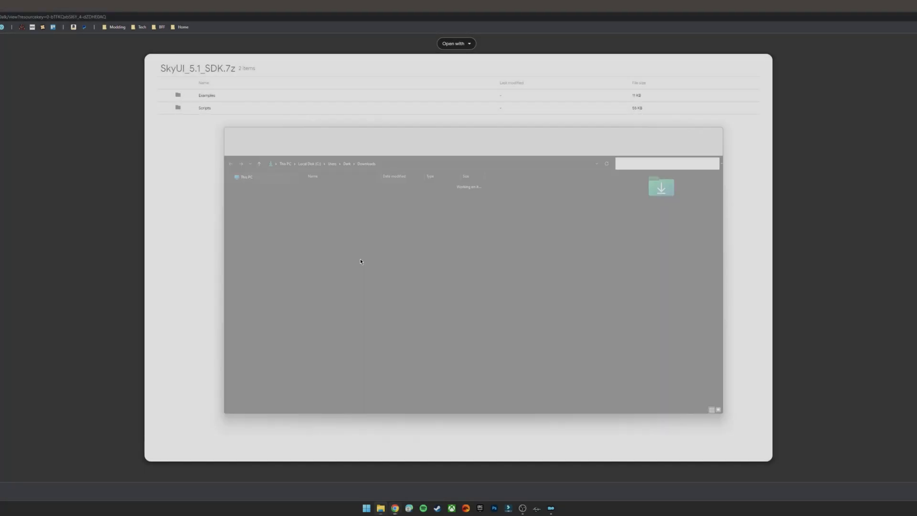
Extract SkyUI_5.1_SDK.7z into its own SkyUI_5.1_SDK folder and enter it.
{"action": "right_click", "coordinate": [314, 189]}
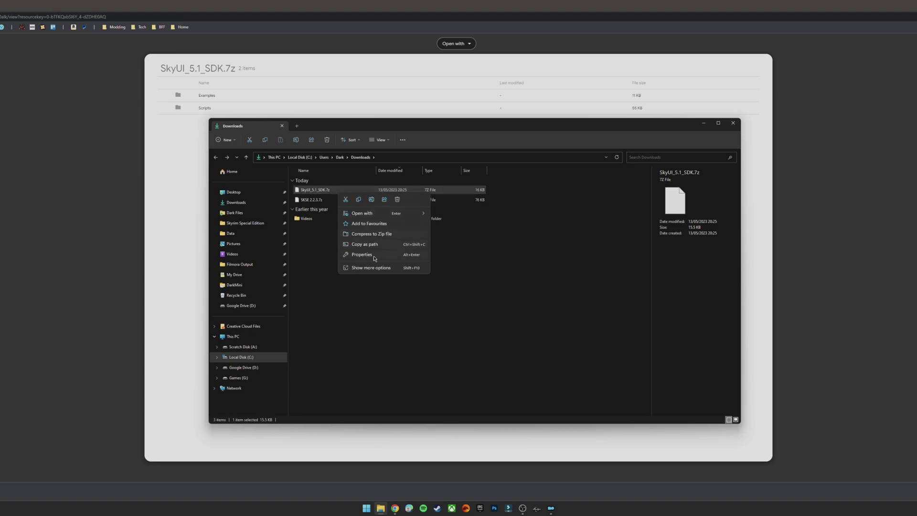
{"action": "left_click", "coordinate": [370, 267]}
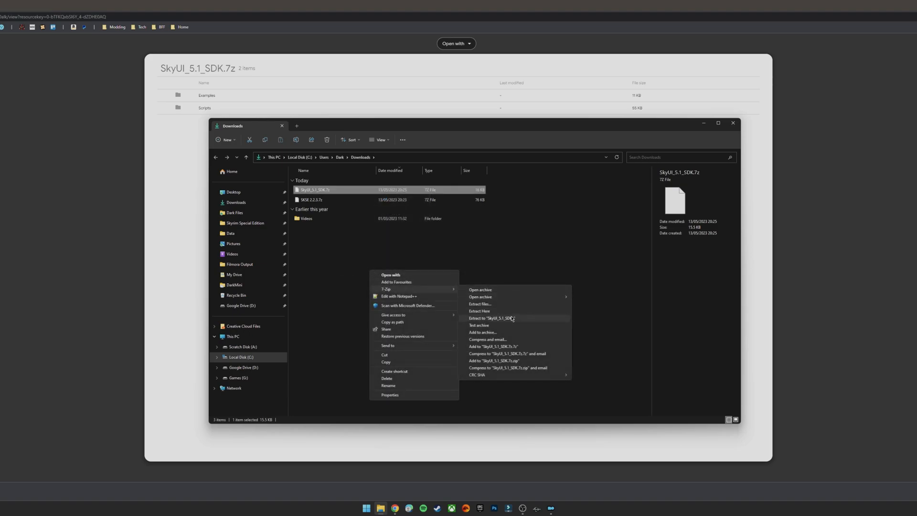
{"action": "left_click", "coordinate": [491, 318]}
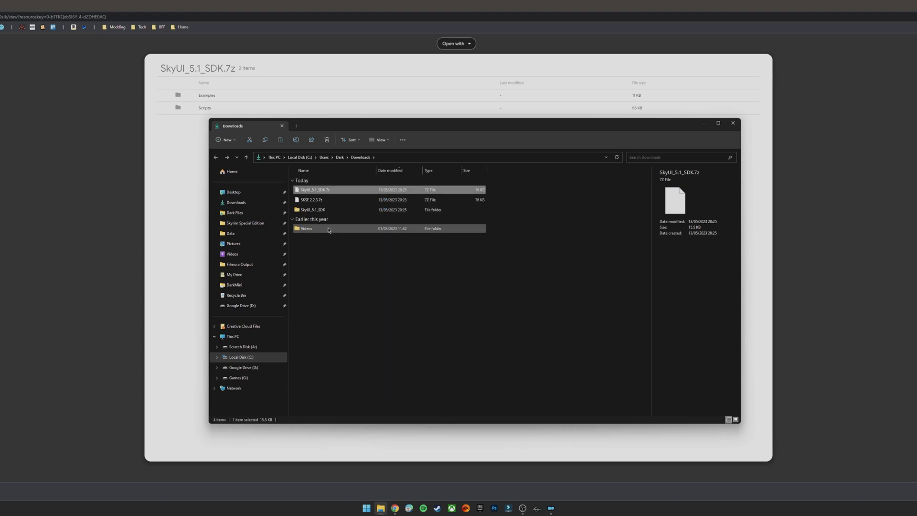
{"action": "double_click", "coordinate": [312, 209]}
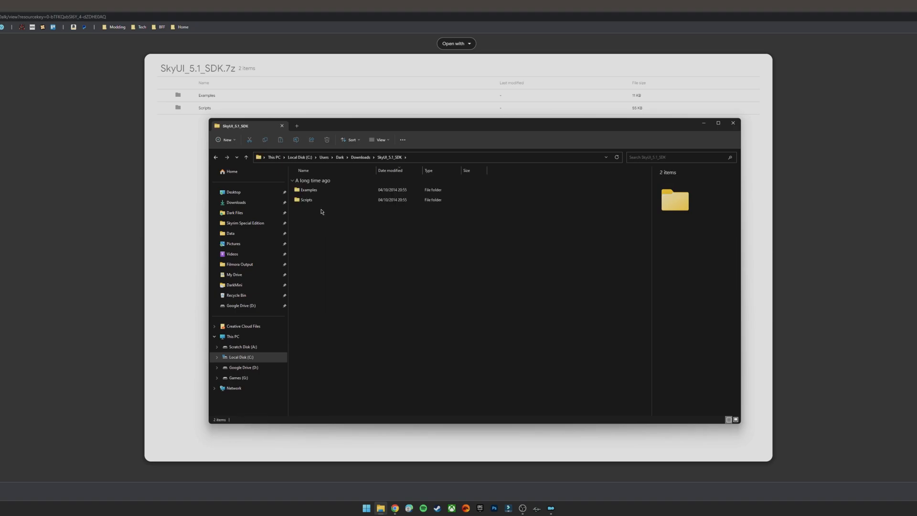
Delete the Examples folder, then go into Scripts and pick the Source folder.
{"action": "left_click", "coordinate": [308, 190]}
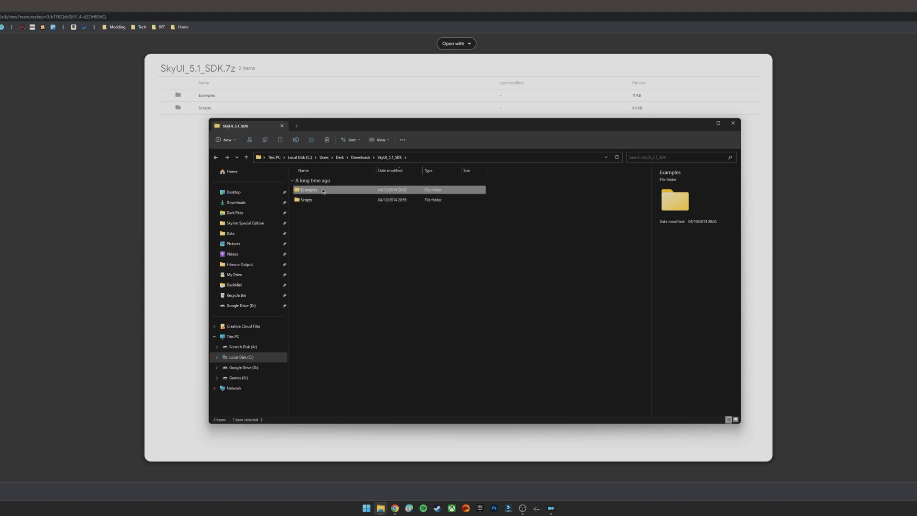
{"action": "mouse_move", "coordinate": [328, 190]}
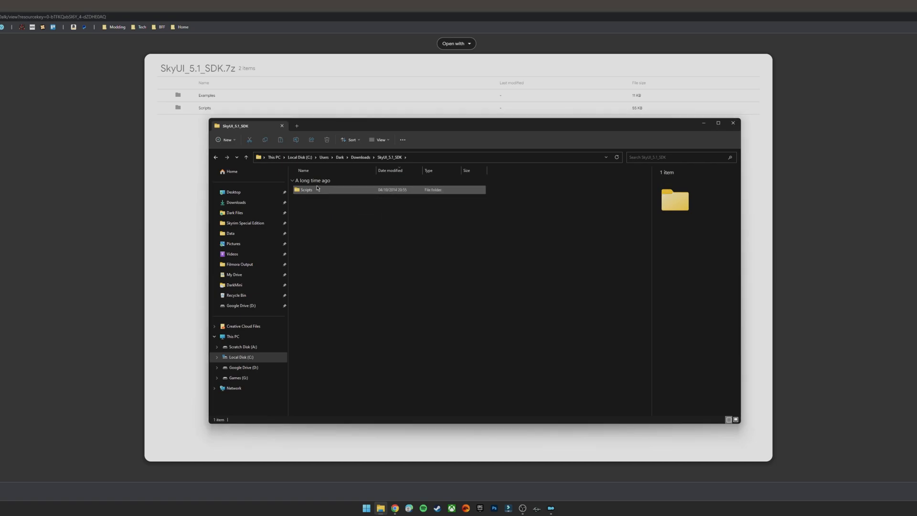
{"action": "double_click", "coordinate": [307, 190]}
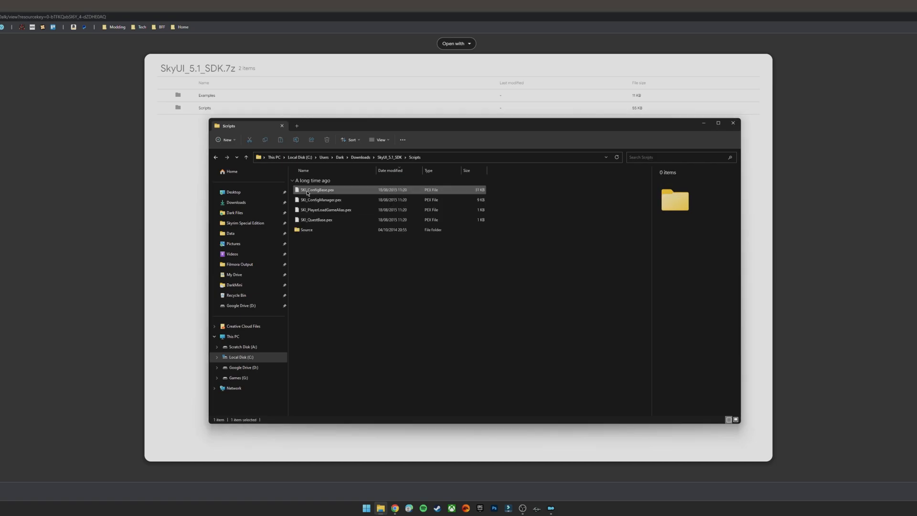
{"action": "double_click", "coordinate": [305, 229]}
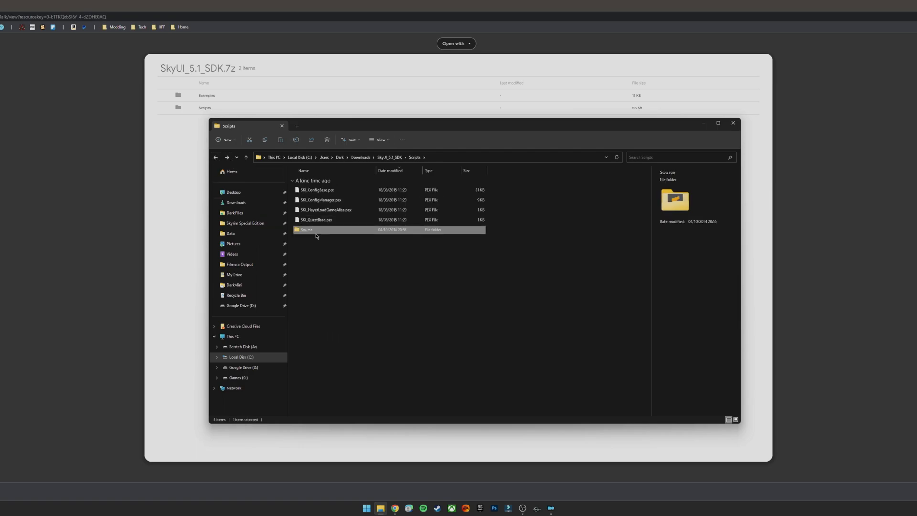
Move Source up beside Scripts, create a Scripts subfolder inside it, and select both folders.
{"action": "right_click", "coordinate": [305, 229]}
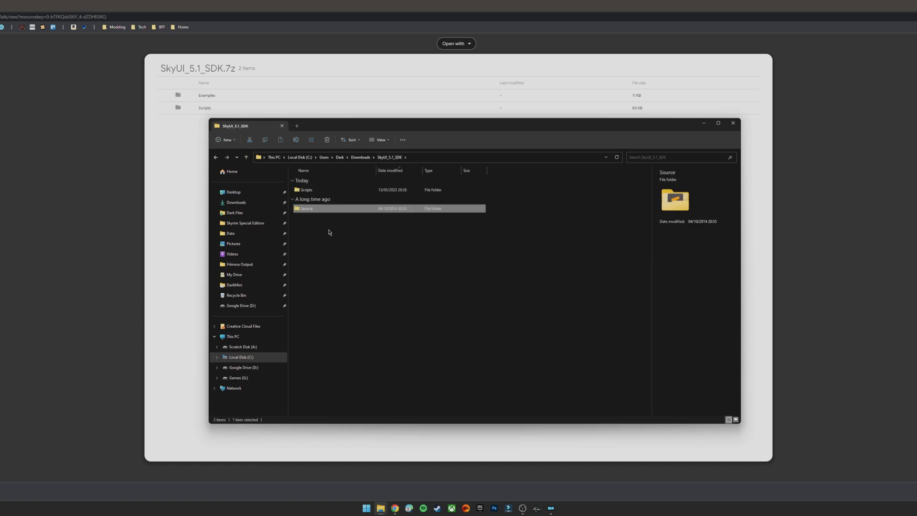
{"action": "double_click", "coordinate": [305, 208]}
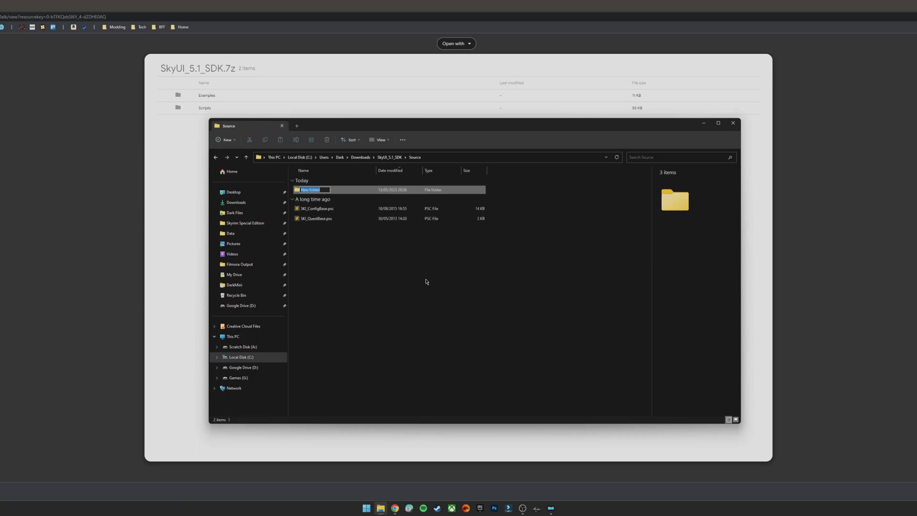
{"action": "type", "text": "Script"}
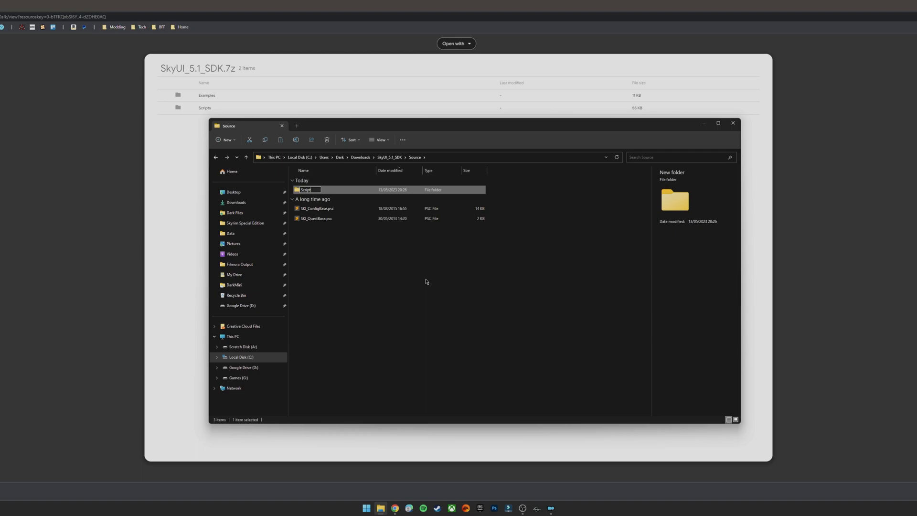
{"action": "left_click", "coordinate": [316, 208]}
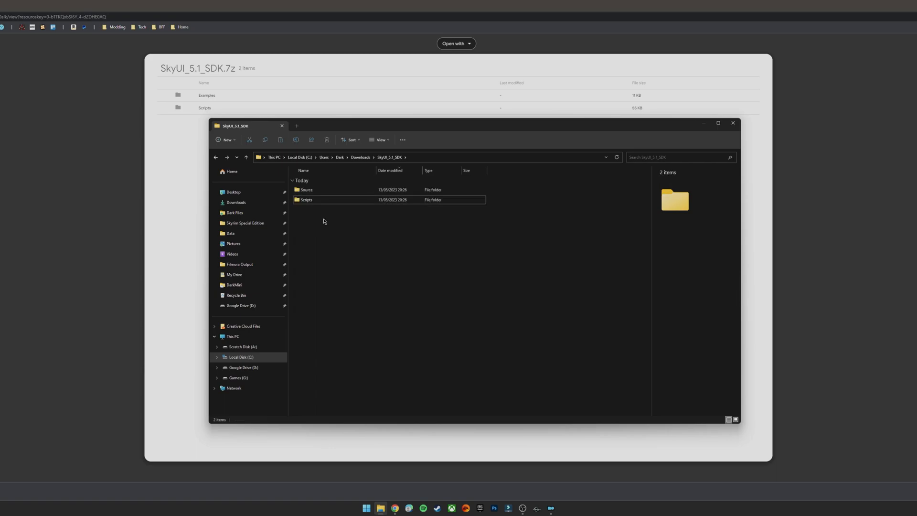
{"action": "left_click", "coordinate": [305, 189]}
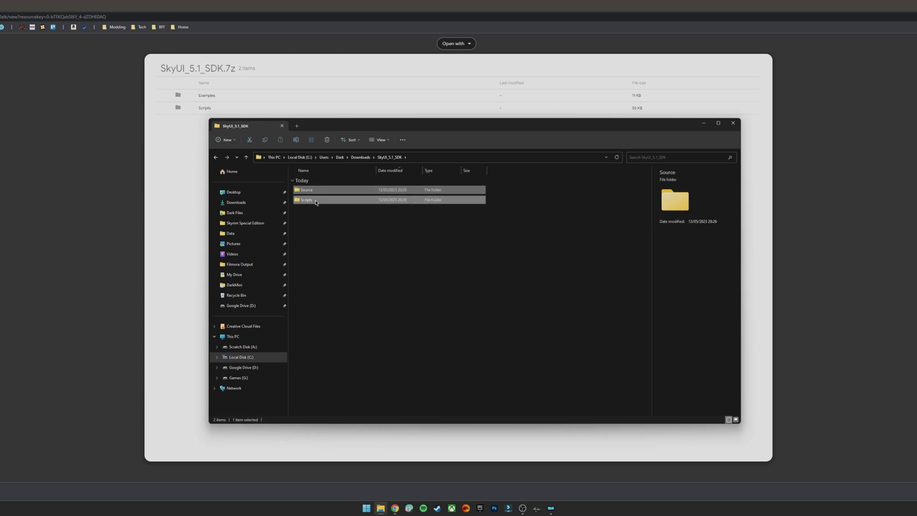
Pack Source and Scripts into a new SkyUI 5.1 SDK.7z archive with 7-Zip.
{"action": "right_click", "coordinate": [307, 199]}
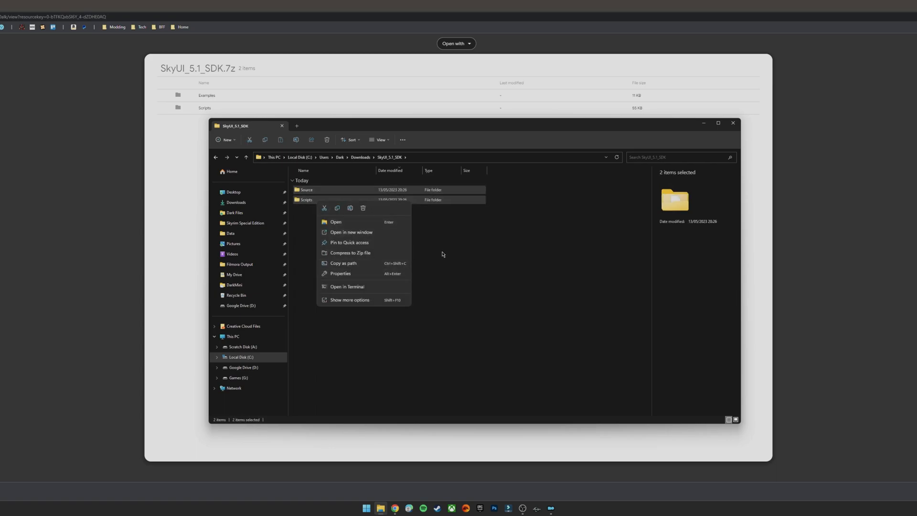
{"action": "left_click", "coordinate": [350, 300]}
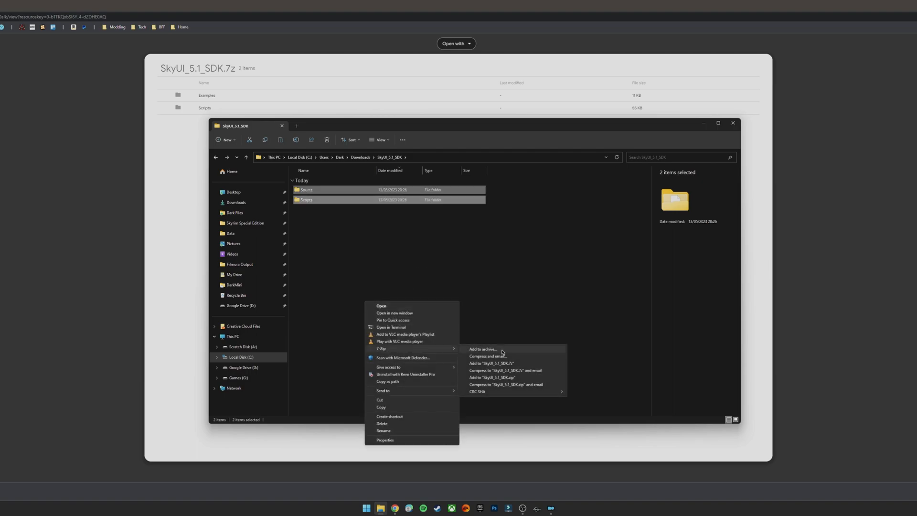
{"action": "left_click", "coordinate": [482, 349]}
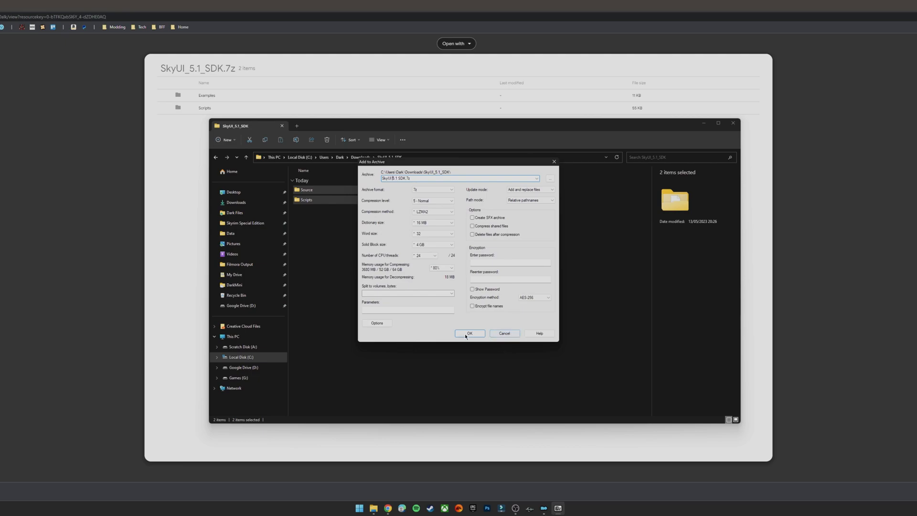
{"action": "left_click", "coordinate": [469, 333]}
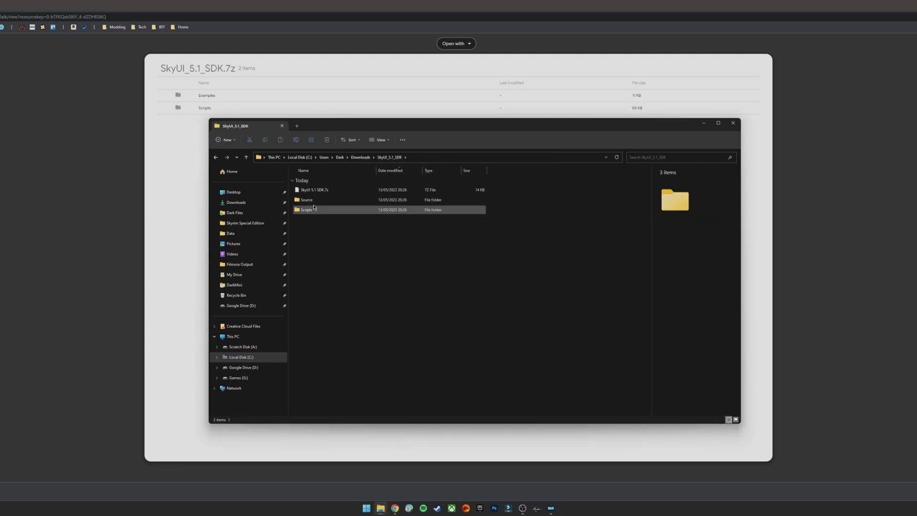
Move the new SkyUI 5.1 SDK.7z archive into the Downloads folder.
{"action": "left_click", "coordinate": [315, 189]}
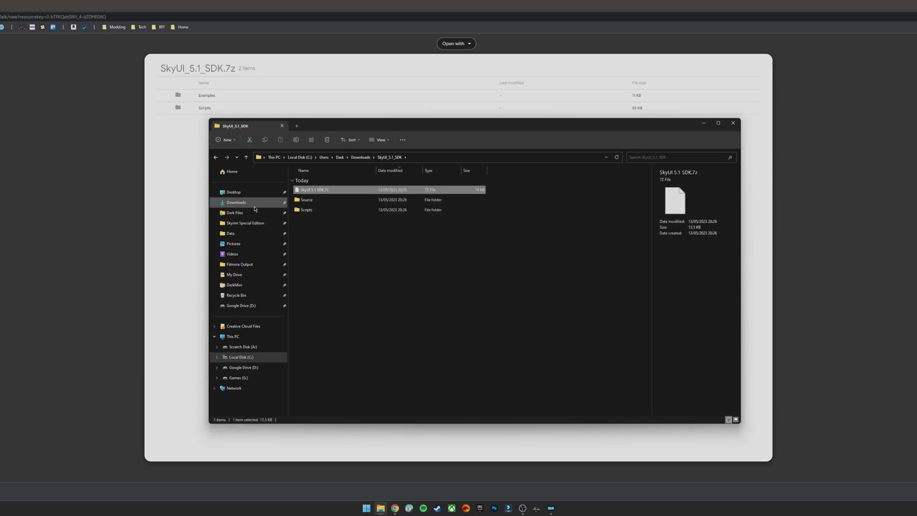
{"action": "left_click", "coordinate": [236, 202]}
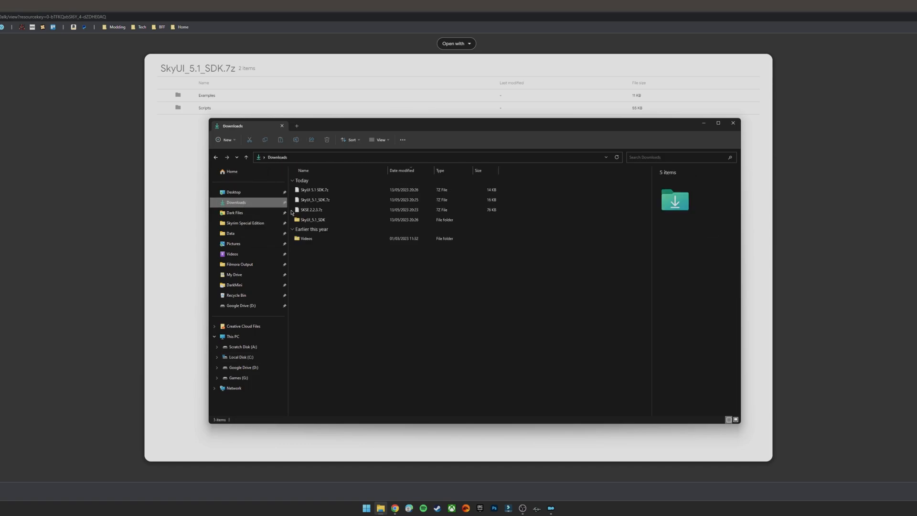
{"action": "left_click", "coordinate": [314, 190]}
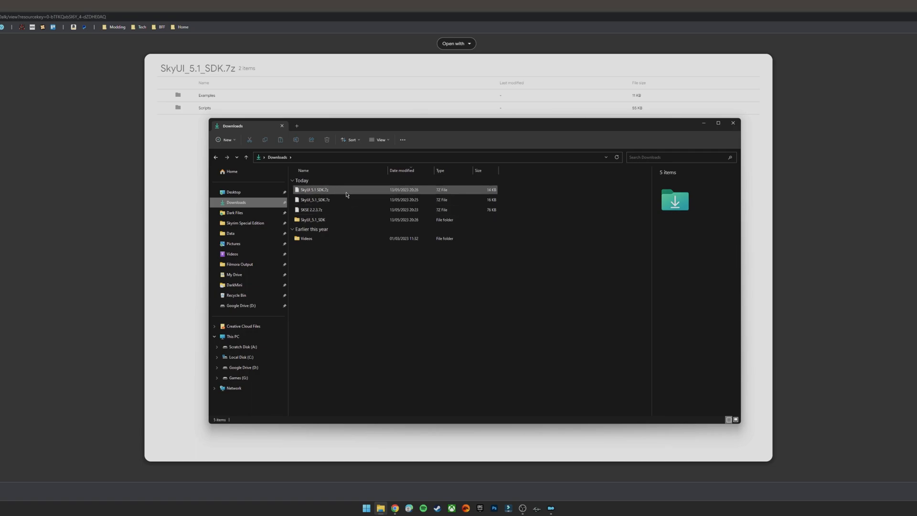
{"action": "left_click", "coordinate": [312, 209]}
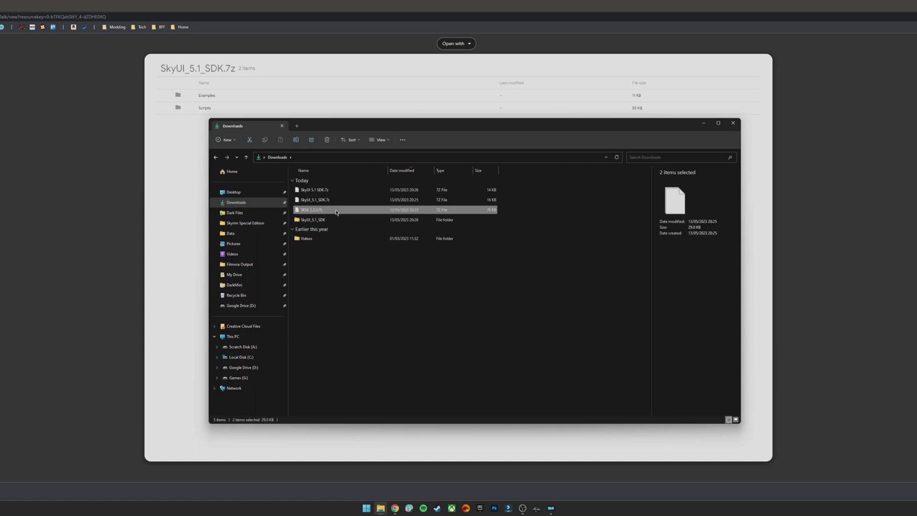
{"action": "left_click", "coordinate": [314, 199]}
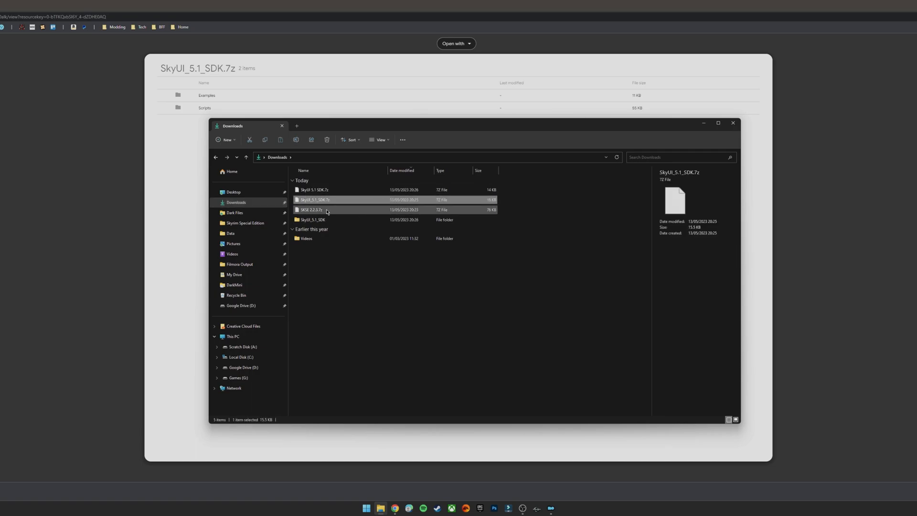
{"action": "left_click", "coordinate": [312, 220]}
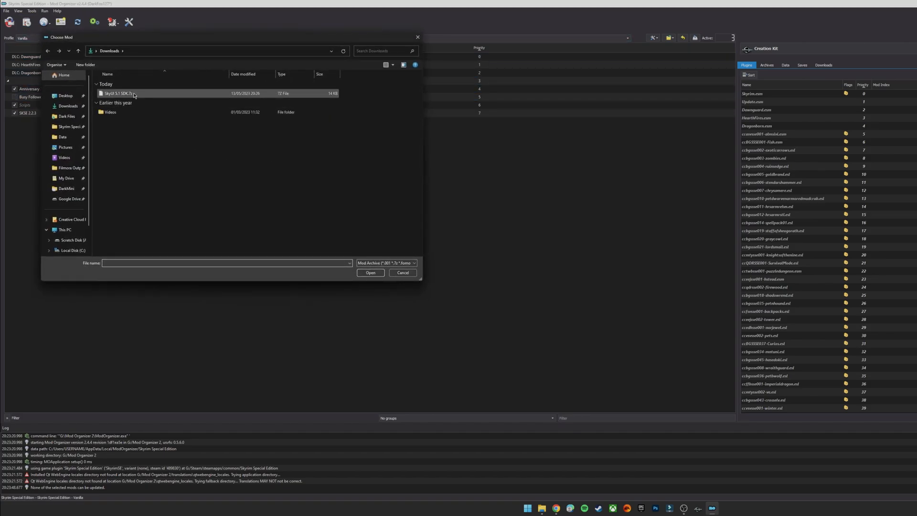
Install SkyUI 5.1 SDK.7z as a mod and browse into its Scripts folder.
{"action": "left_click", "coordinate": [120, 93]}
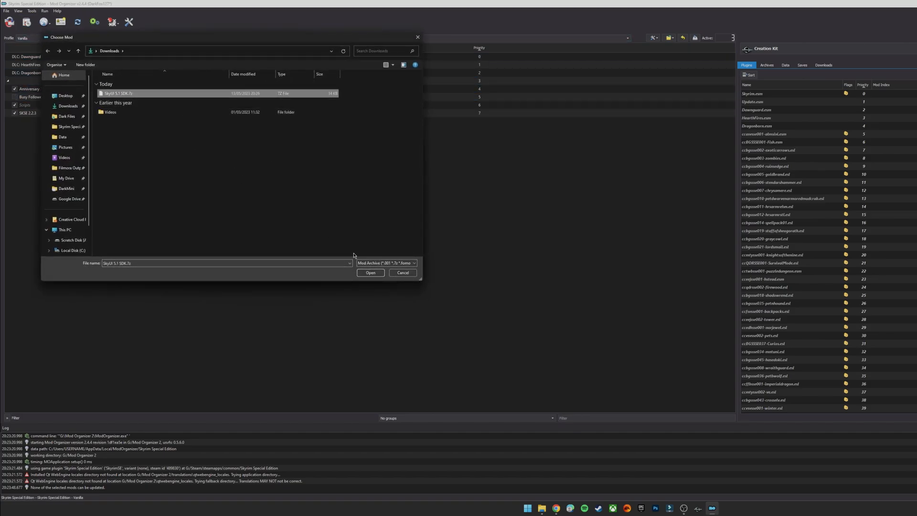
{"action": "left_click", "coordinate": [370, 274]}
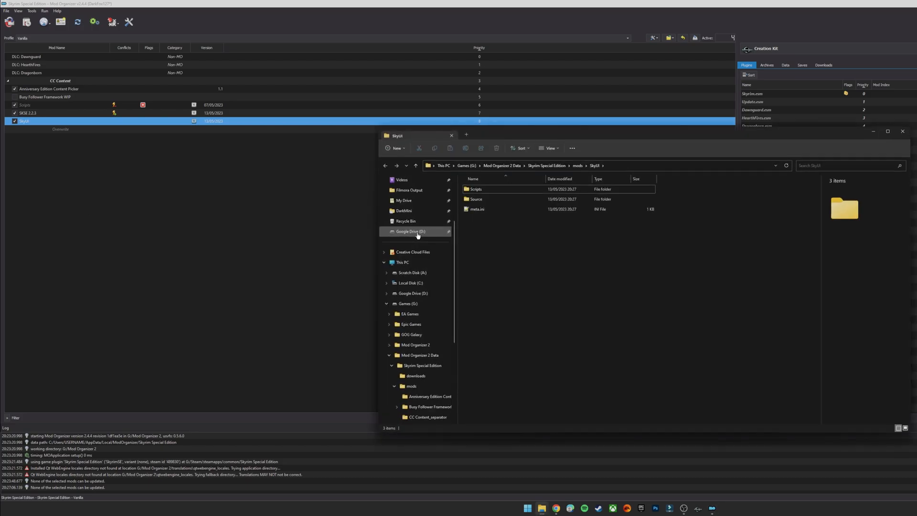
{"action": "double_click", "coordinate": [476, 198]}
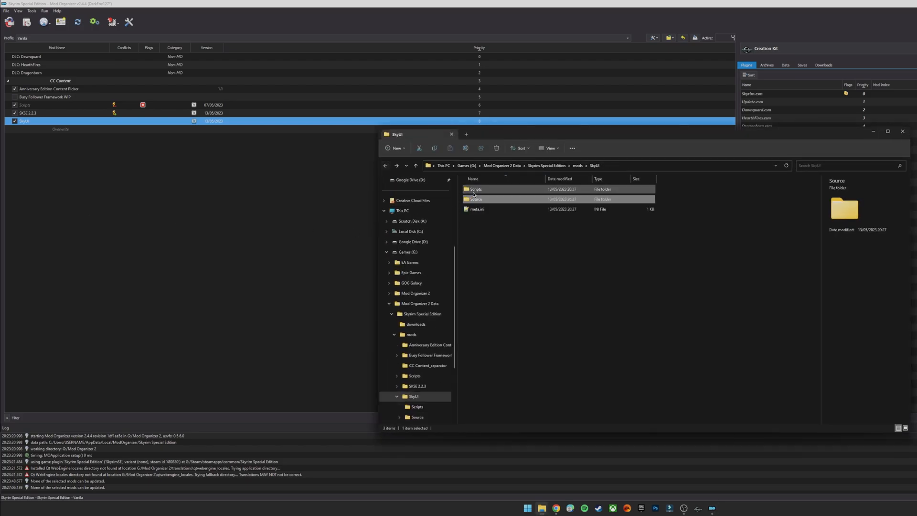
{"action": "double_click", "coordinate": [475, 189]}
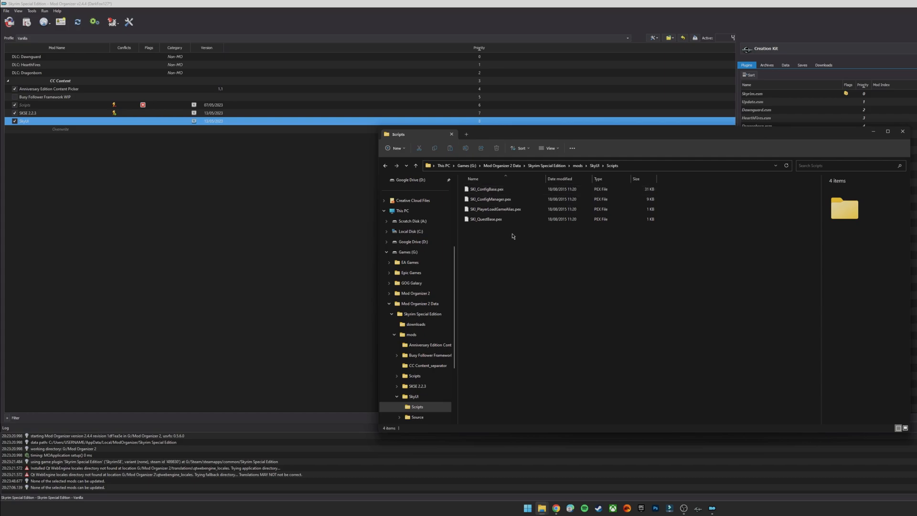
{"action": "mouse_move", "coordinate": [887, 154]}
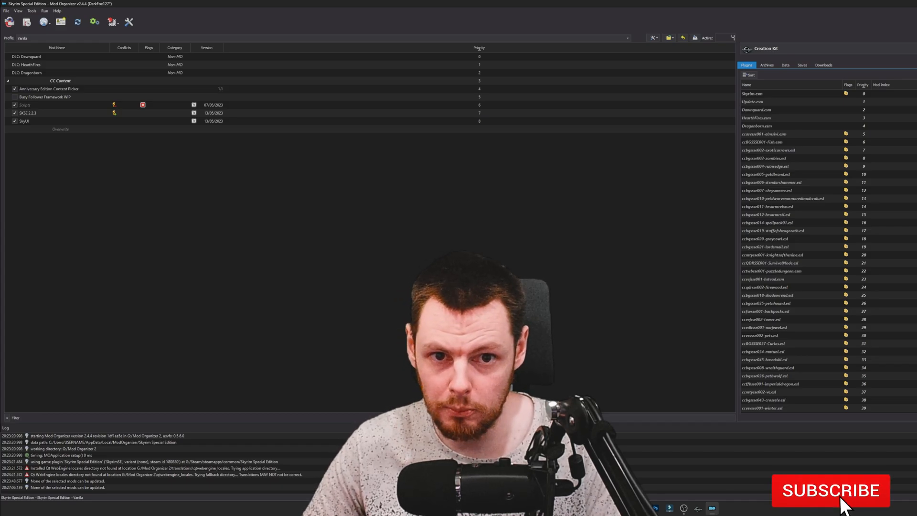
Close the Explorer window, leaving SkyUI enabled below SKSE 2.2.3.
{"action": "left_click", "coordinate": [830, 491]}
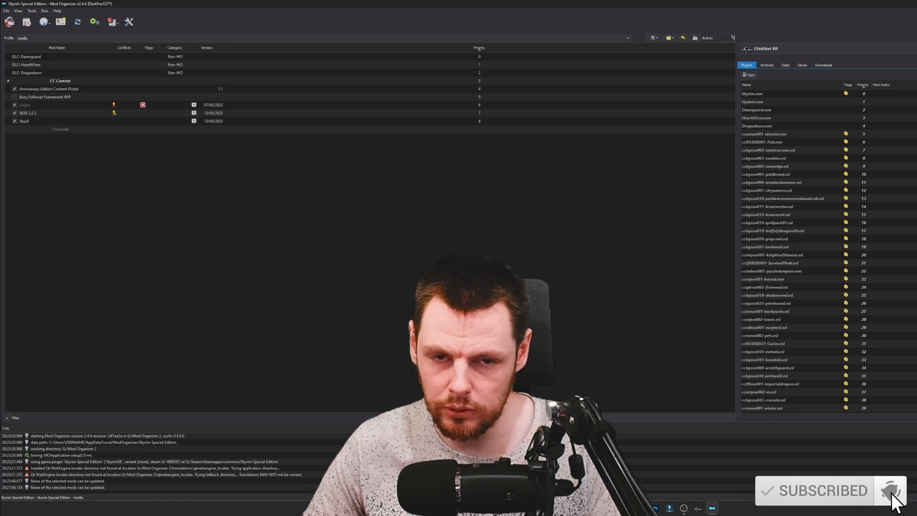